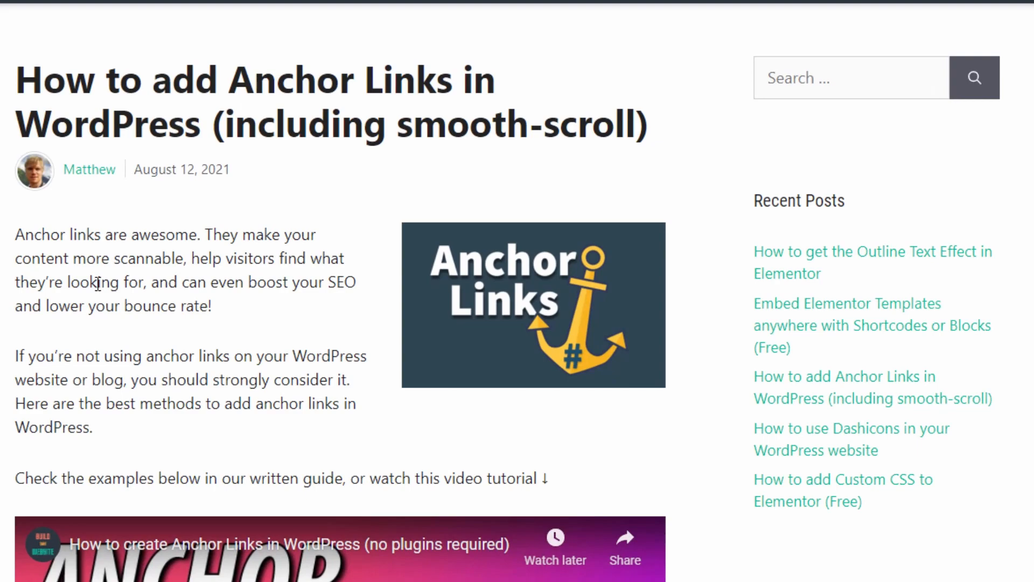
Step: Inspect the paragraph text and toggle DevTools with F12, leaving it open on the article
{"action": "right_click", "coordinate": [97, 285]}
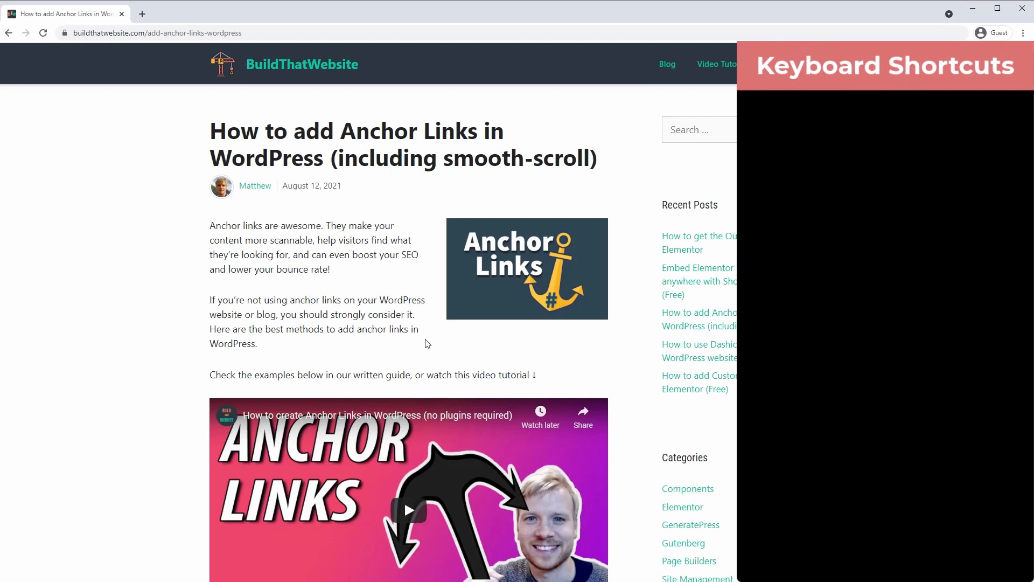
{"action": "key", "text": "F12"}
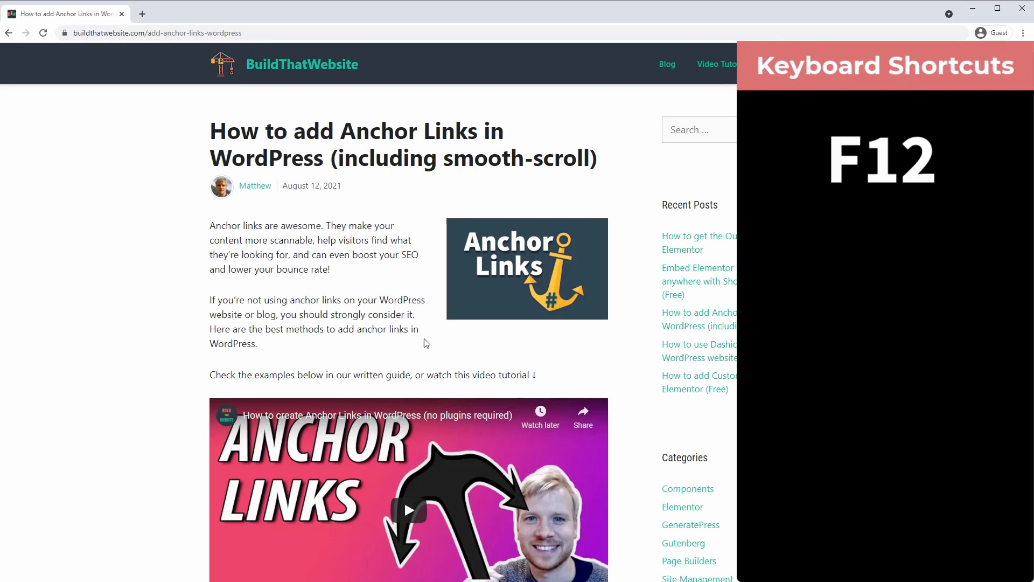
{"action": "key", "text": "F12"}
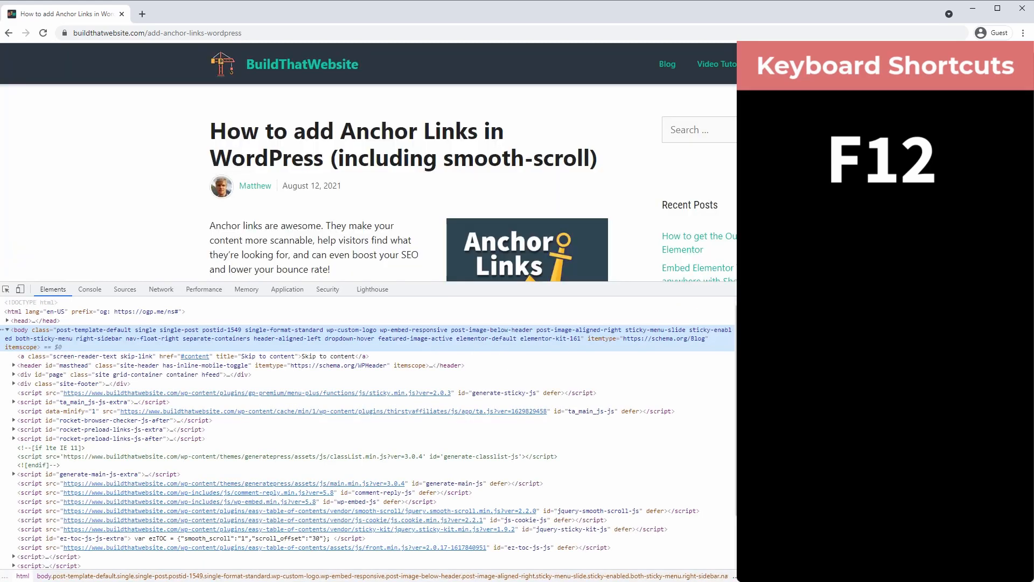
{"action": "key", "text": "F12"}
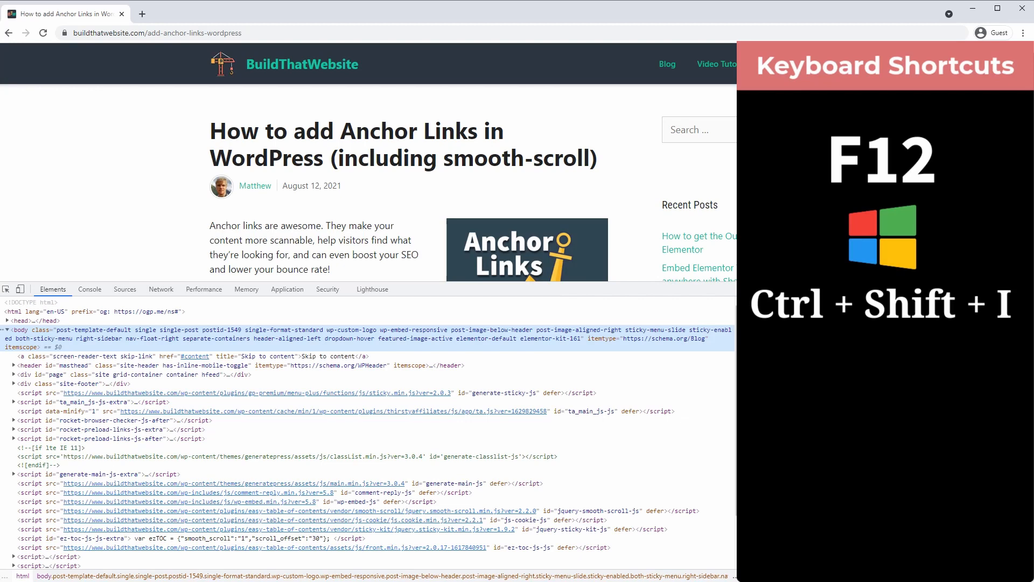
{"action": "key", "text": "F12"}
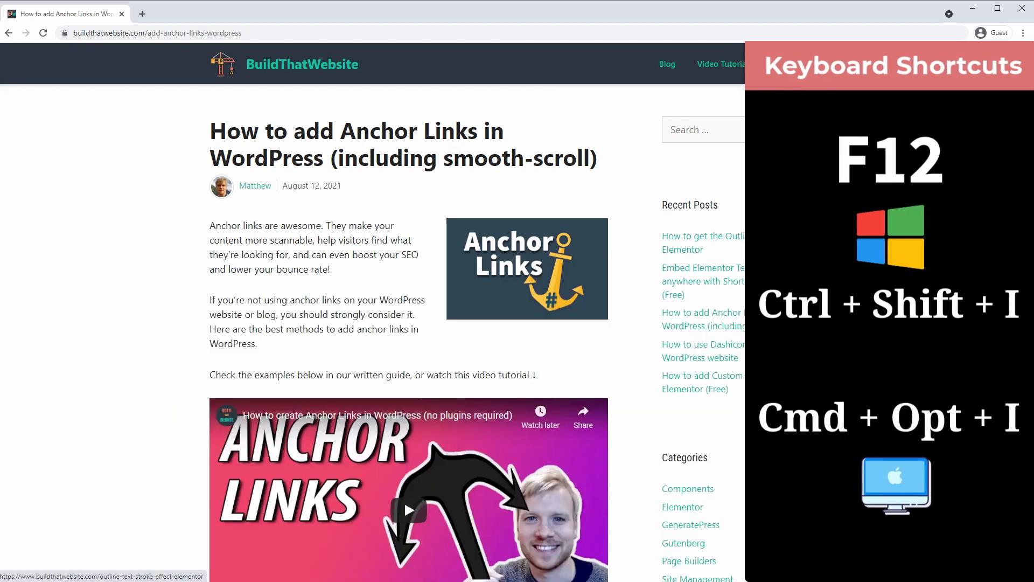
{"action": "key", "text": "F12"}
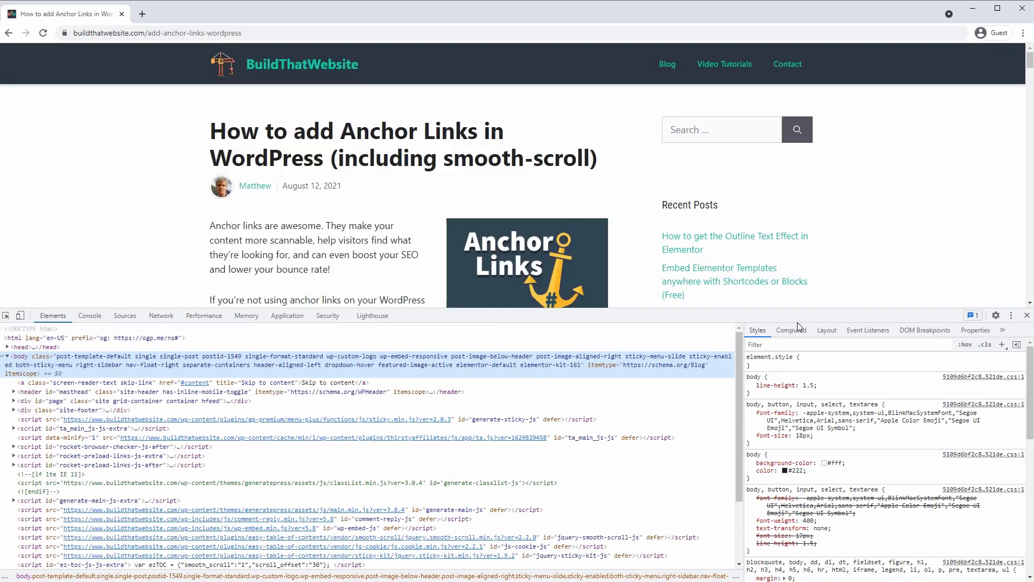
{"action": "mouse_move", "coordinate": [799, 323]}
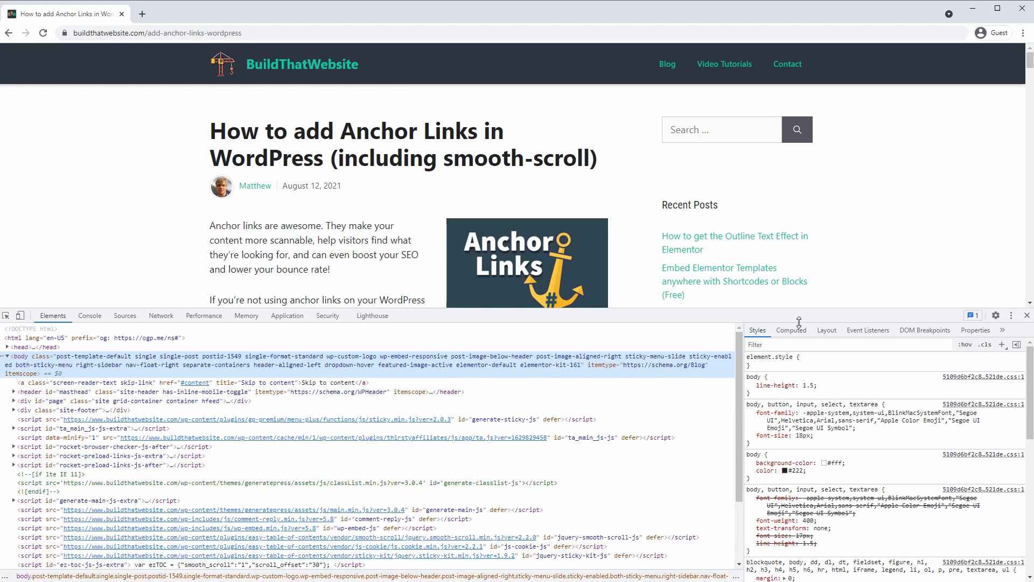
{"action": "mouse_move", "coordinate": [821, 110]}
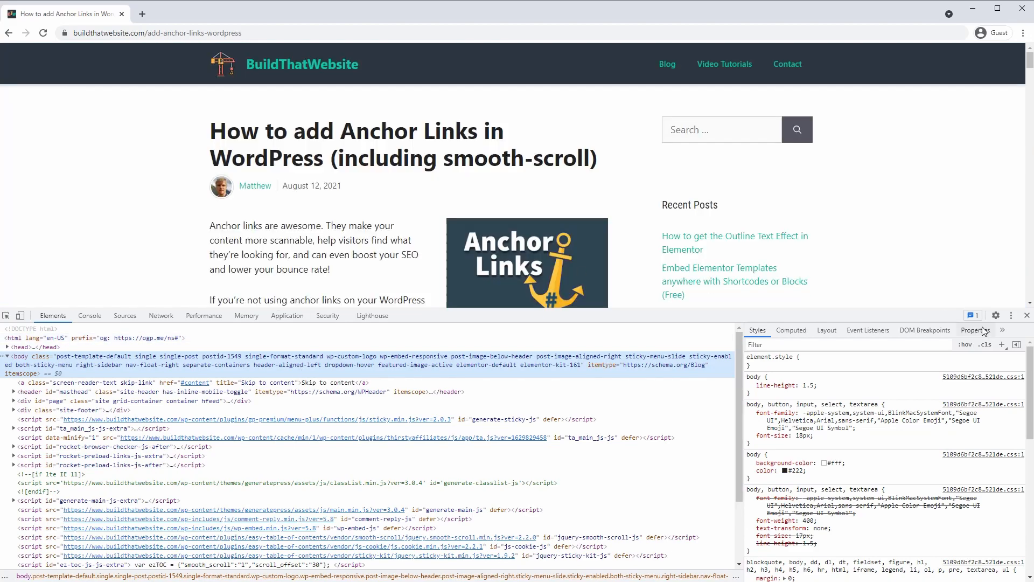
Step: Try docking DevTools to the right and undocking it, then expand the HTML tree to a paragraph's margin styles
{"action": "left_click", "coordinate": [996, 150]}
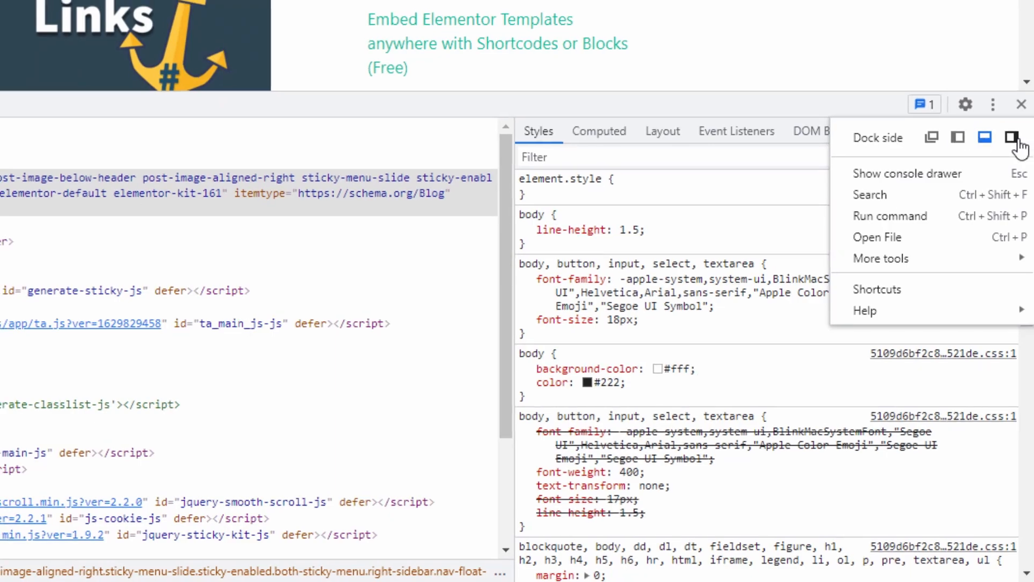
{"action": "left_click", "coordinate": [1011, 137]}
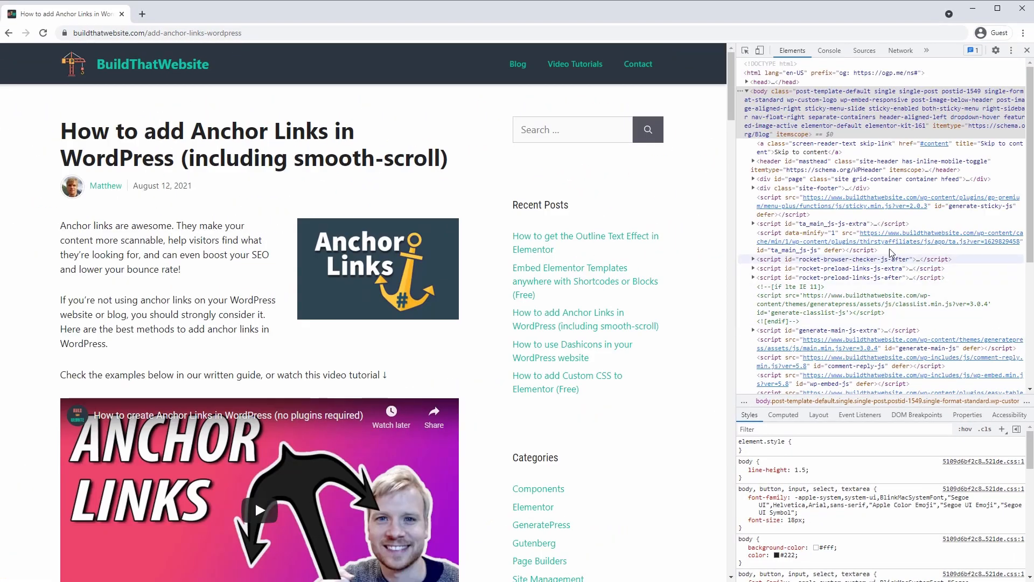
{"action": "left_click", "coordinate": [1022, 50]}
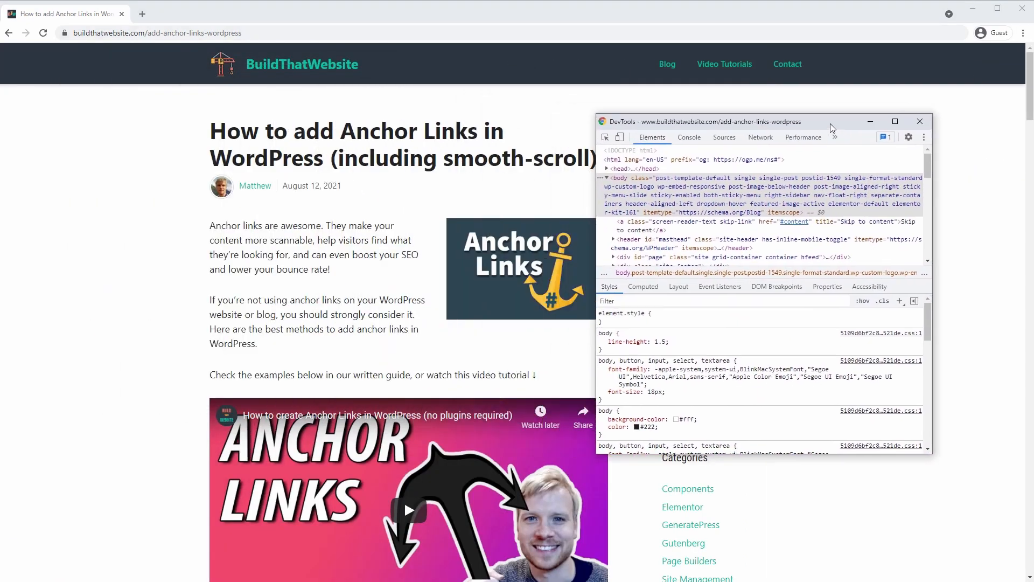
{"action": "left_click_drag", "start_coordinate": [831, 120], "coordinate": [831, 123]}
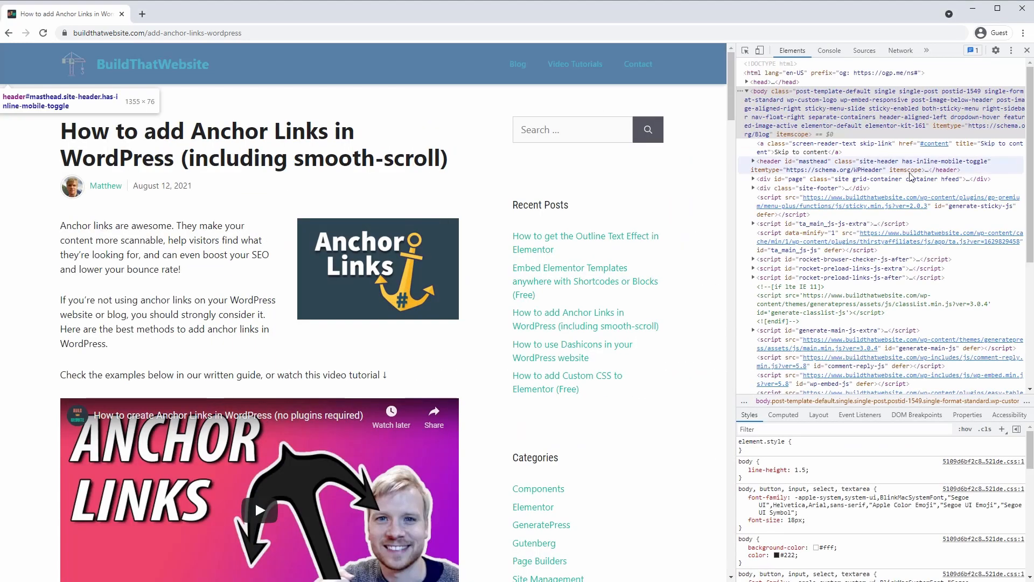
{"action": "left_click", "coordinate": [741, 470]}
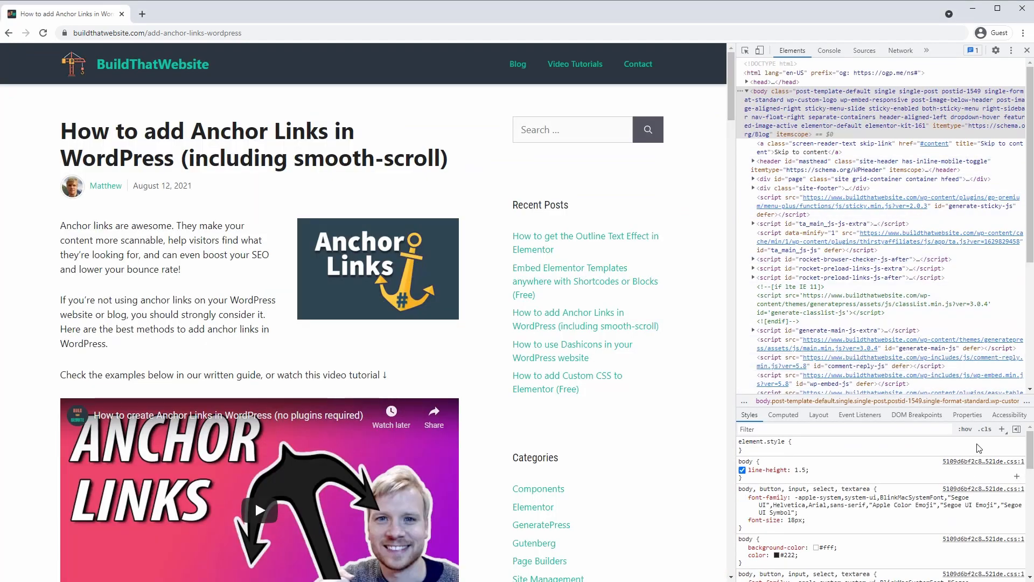
{"action": "mouse_move", "coordinate": [918, 474]}
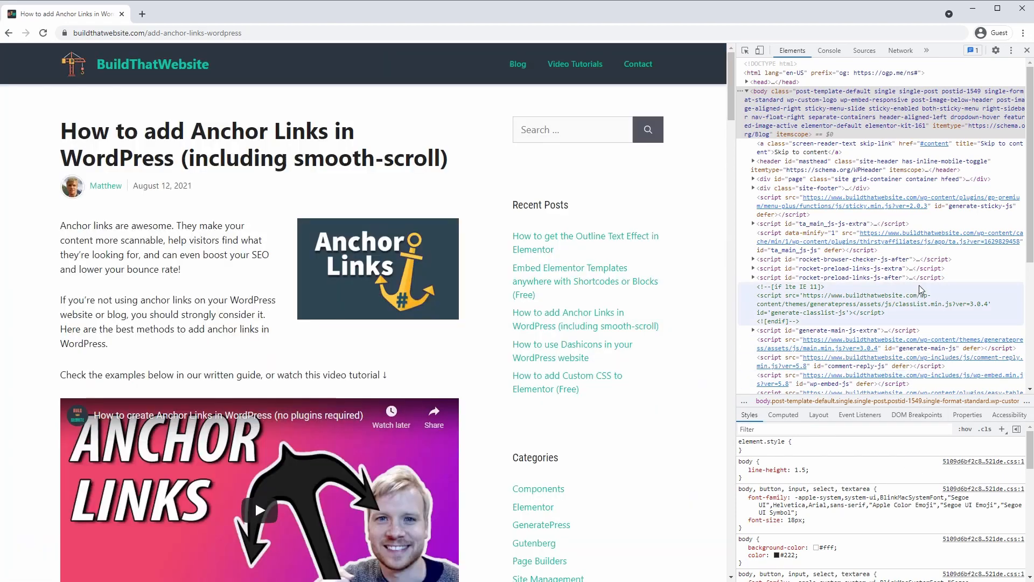
{"action": "left_click", "coordinate": [851, 268]}
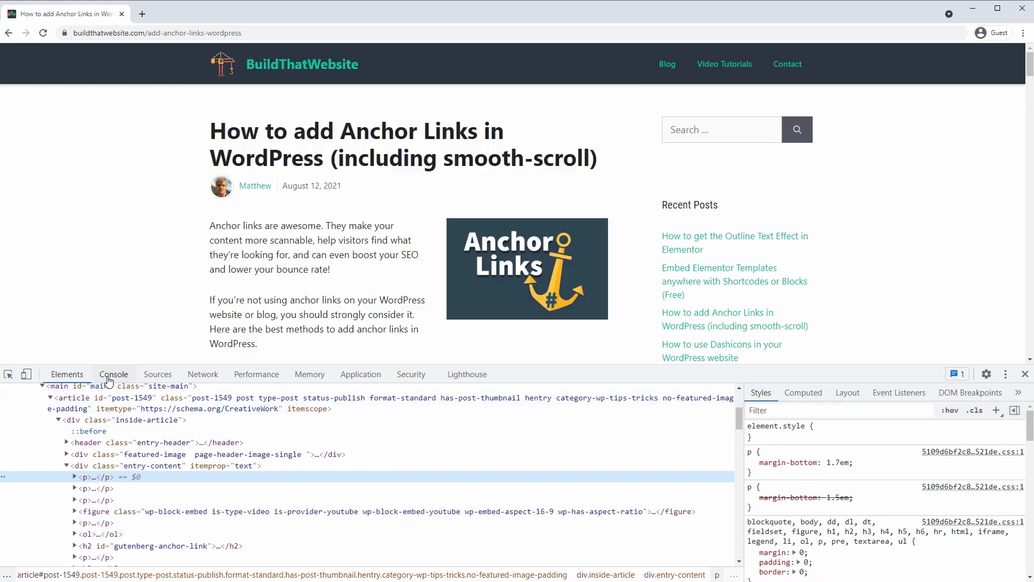
Step: Visit the Console, Network and Lighthouse panels, then return to the Elements panel
{"action": "left_click", "coordinate": [158, 374]}
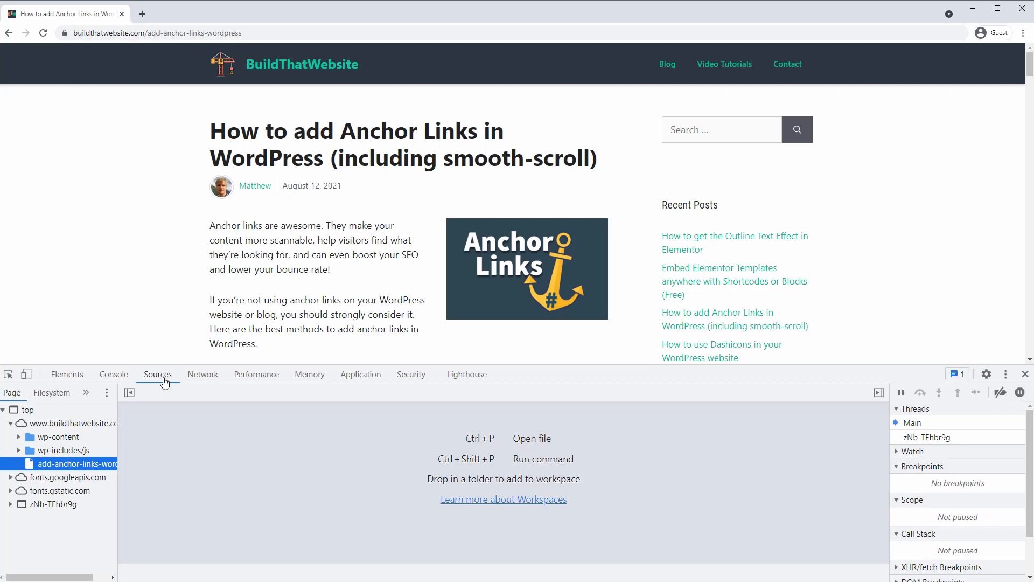
{"action": "left_click", "coordinate": [202, 374]}
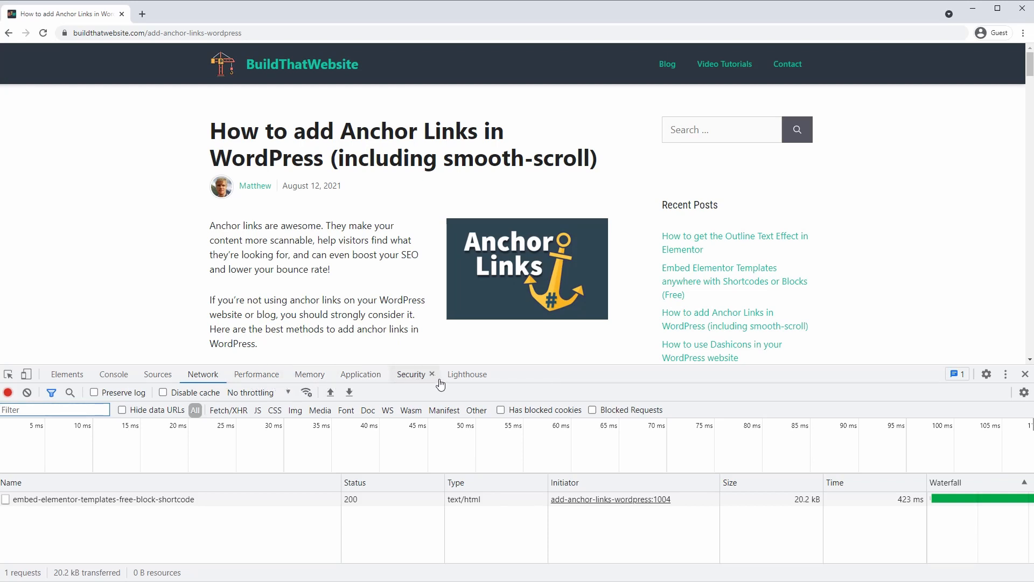
{"action": "left_click", "coordinate": [466, 374]}
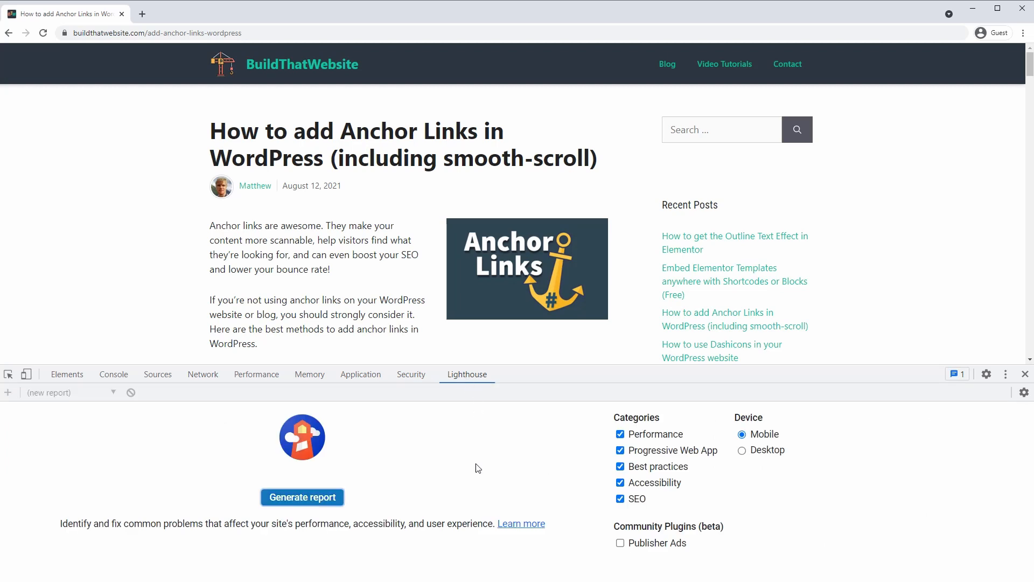
{"action": "mouse_move", "coordinate": [517, 478]}
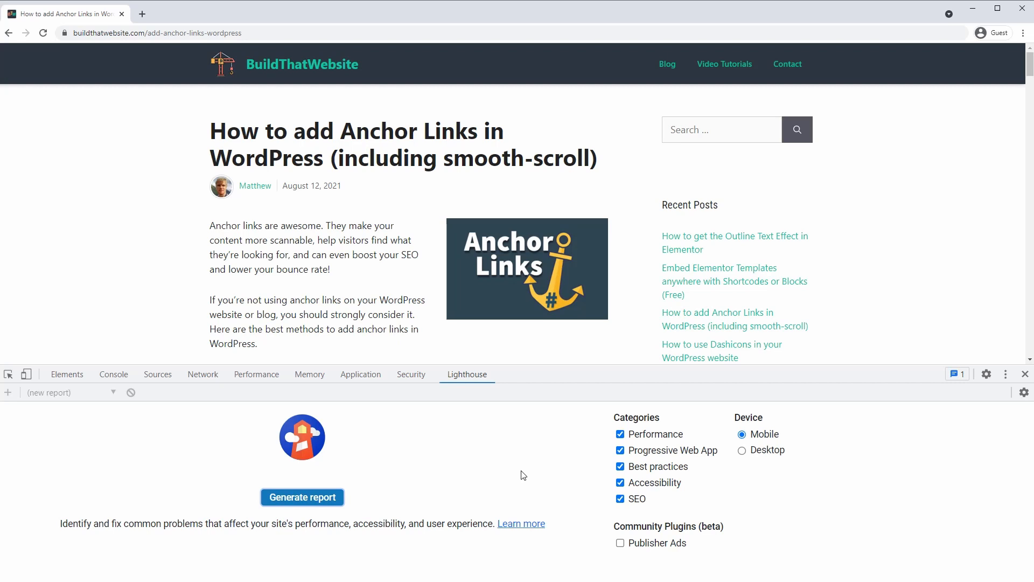
{"action": "left_click", "coordinate": [67, 373]}
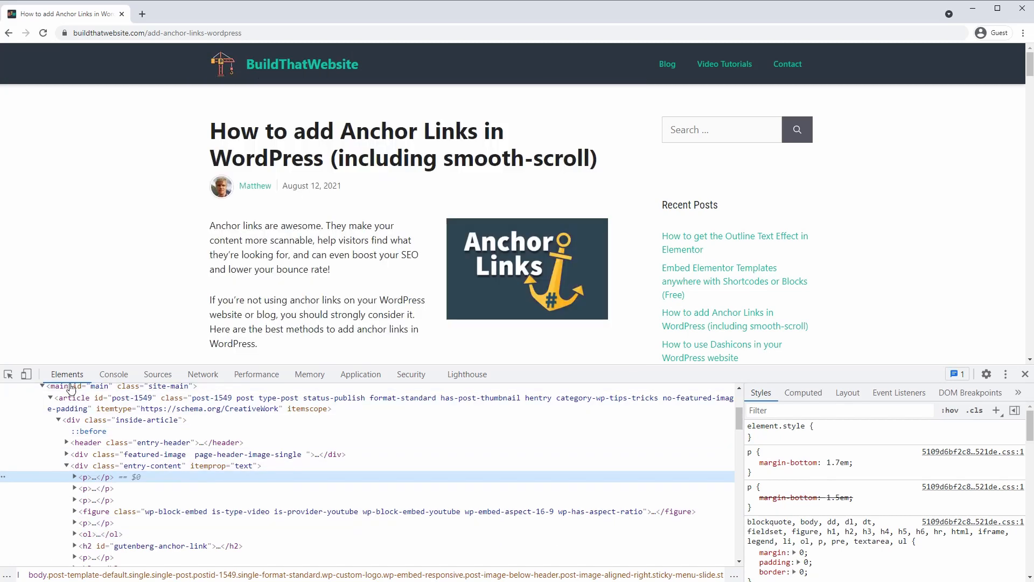
{"action": "left_click", "coordinate": [750, 461]}
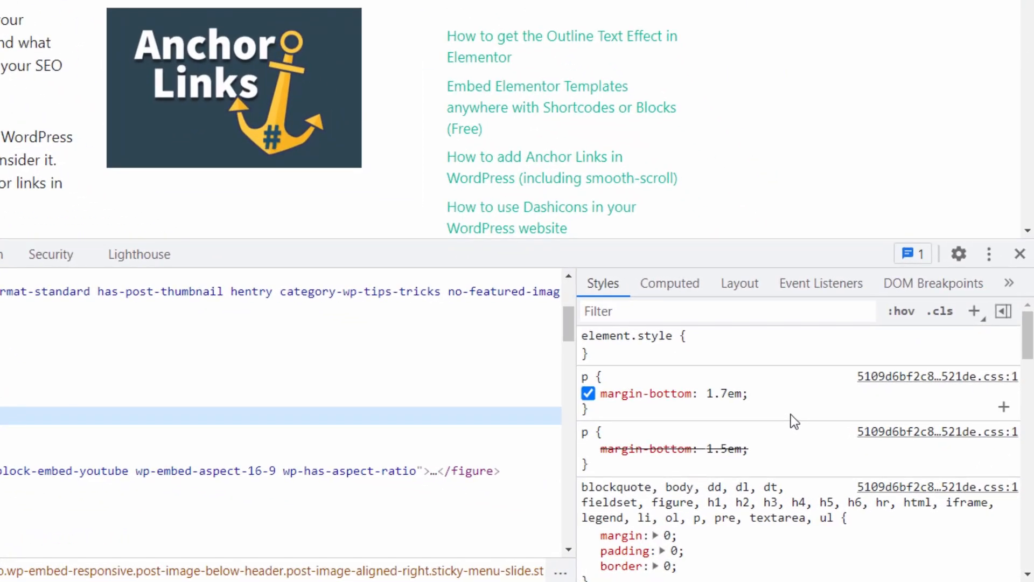
{"action": "mouse_move", "coordinate": [770, 388]}
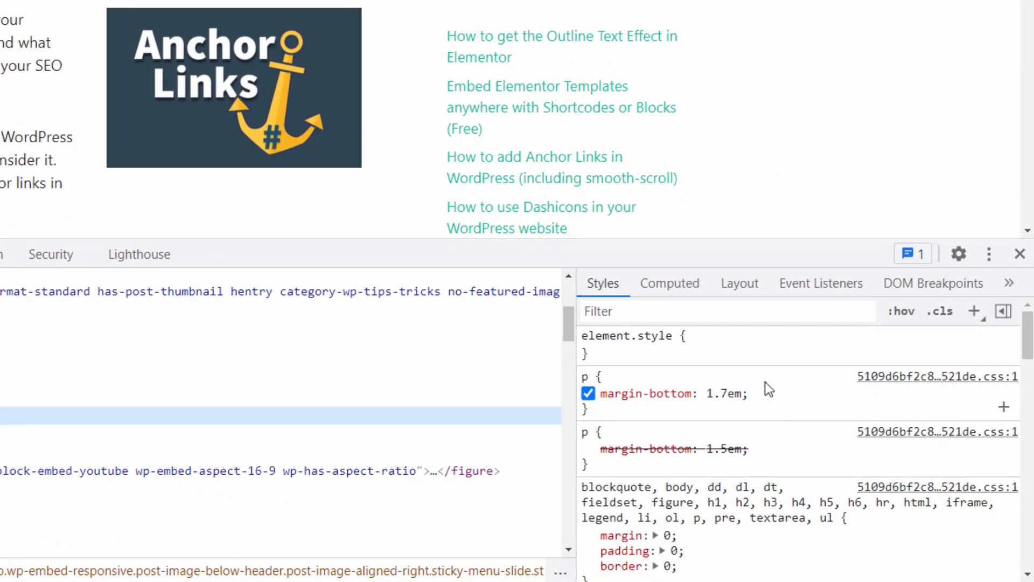
{"action": "left_click", "coordinate": [669, 283]}
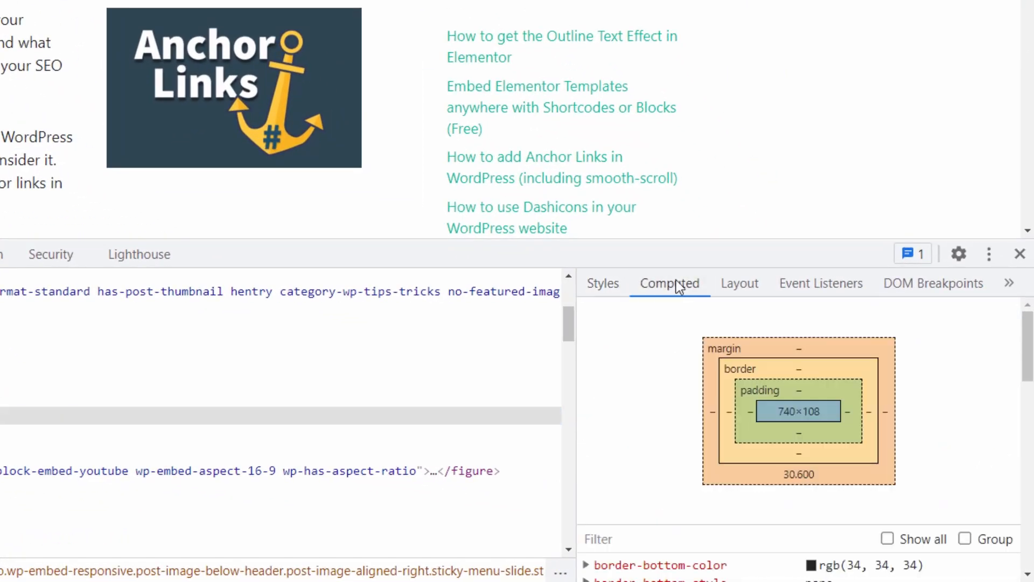
{"action": "scroll", "scroll_direction": "down", "scroll_amount": 3}
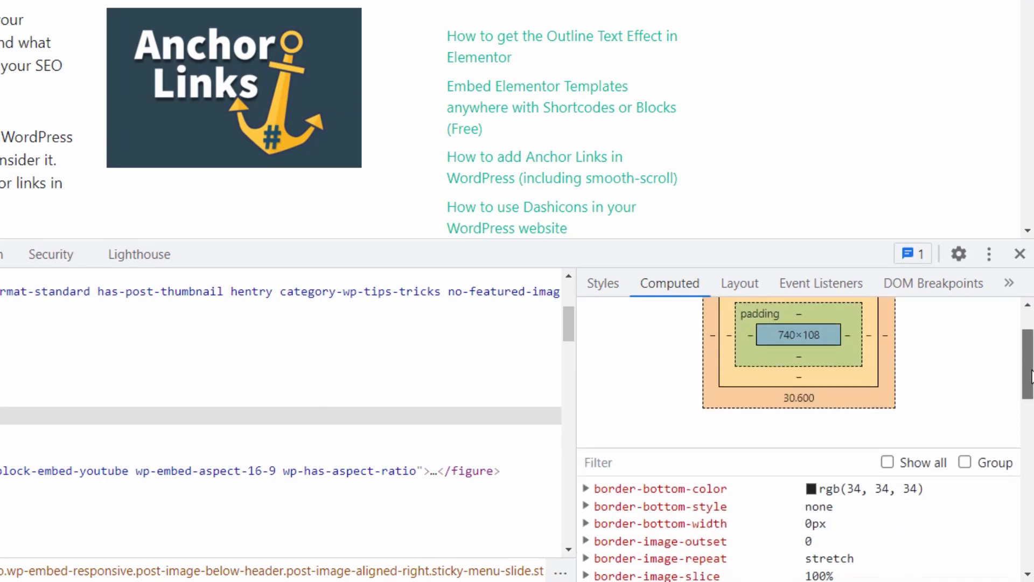
{"action": "scroll", "scroll_direction": "down", "scroll_amount": 3}
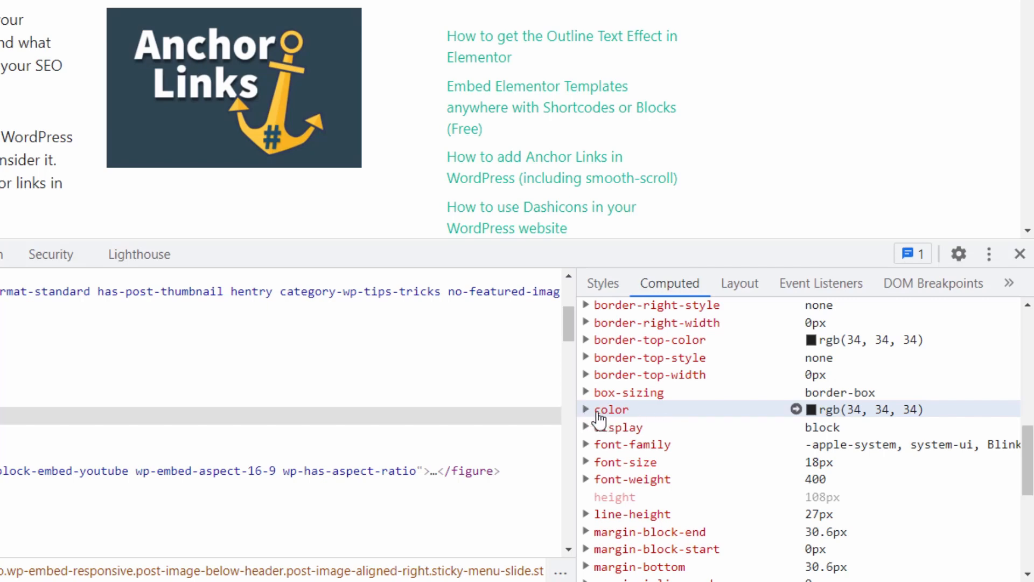
{"action": "left_click", "coordinate": [585, 408]}
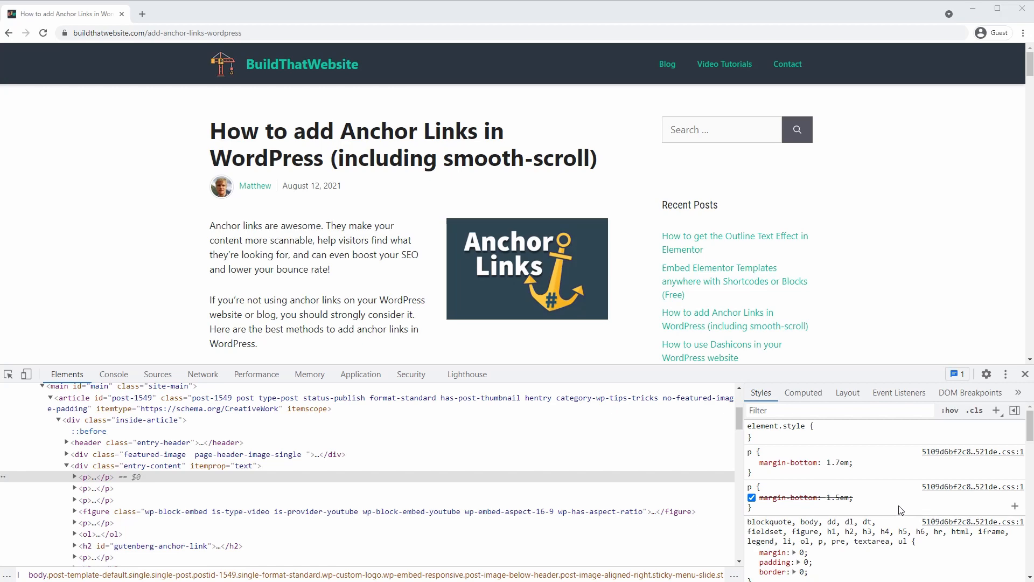
Step: Add an inline background: hotpink to the paragraph, then uncheck it so the paragraph turns white
{"action": "left_click", "coordinate": [750, 497]}
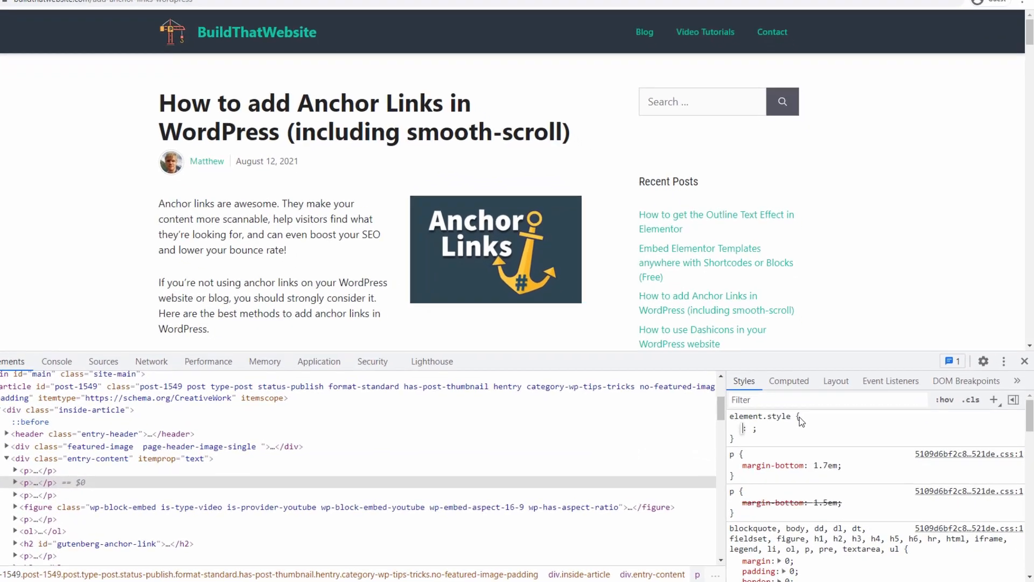
{"action": "type", "text": "background: hotpink"}
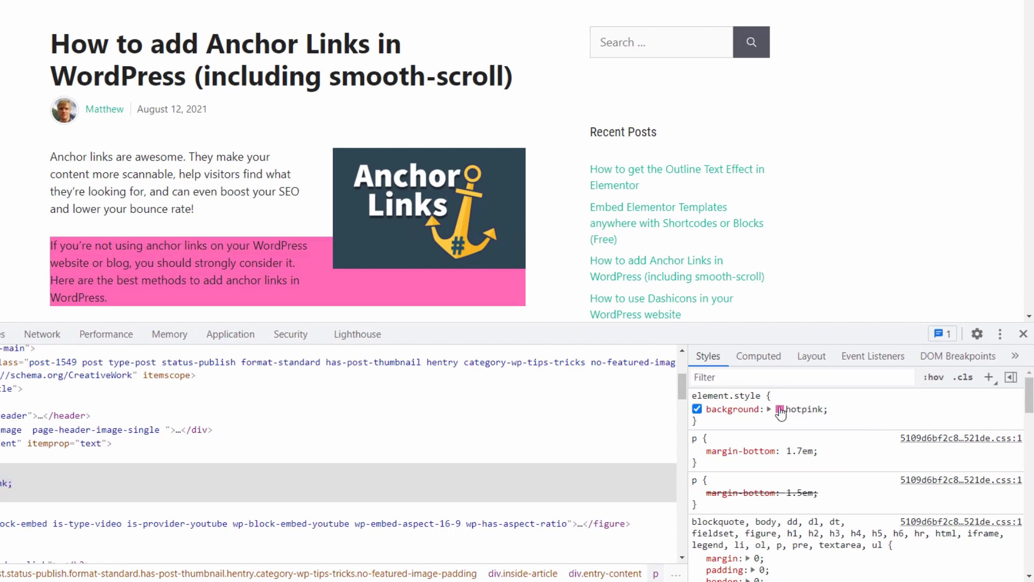
{"action": "left_click", "coordinate": [697, 409]}
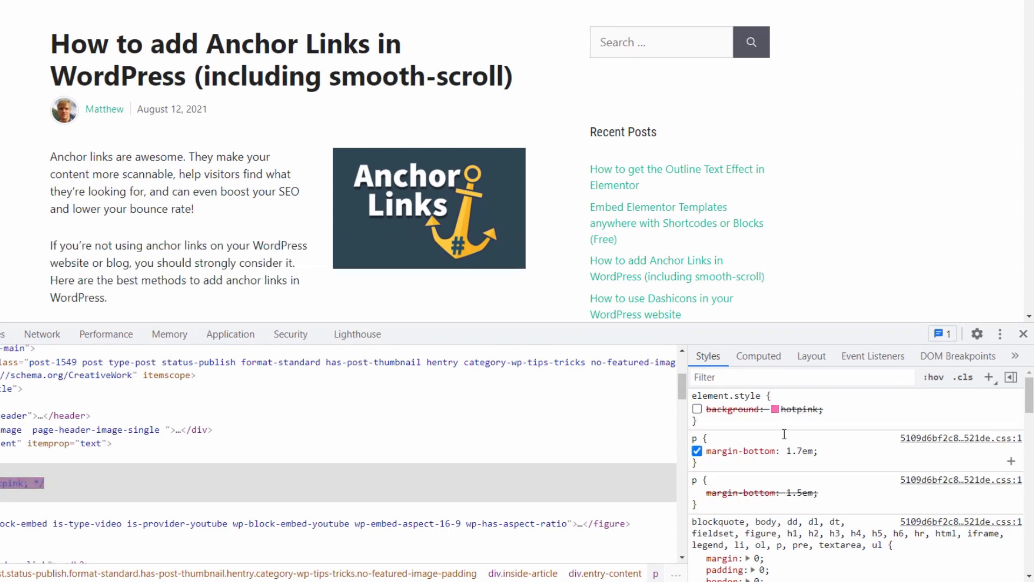
{"action": "left_click", "coordinate": [693, 451]}
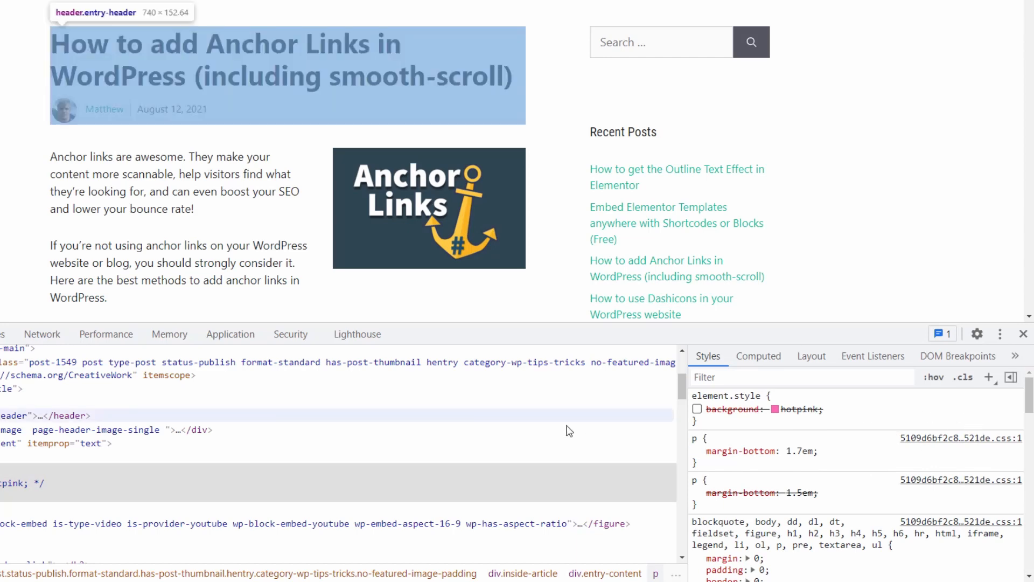
Step: Create a new rule background-color: pink and narrow its selector to p:first-child
{"action": "left_click", "coordinate": [697, 408]}
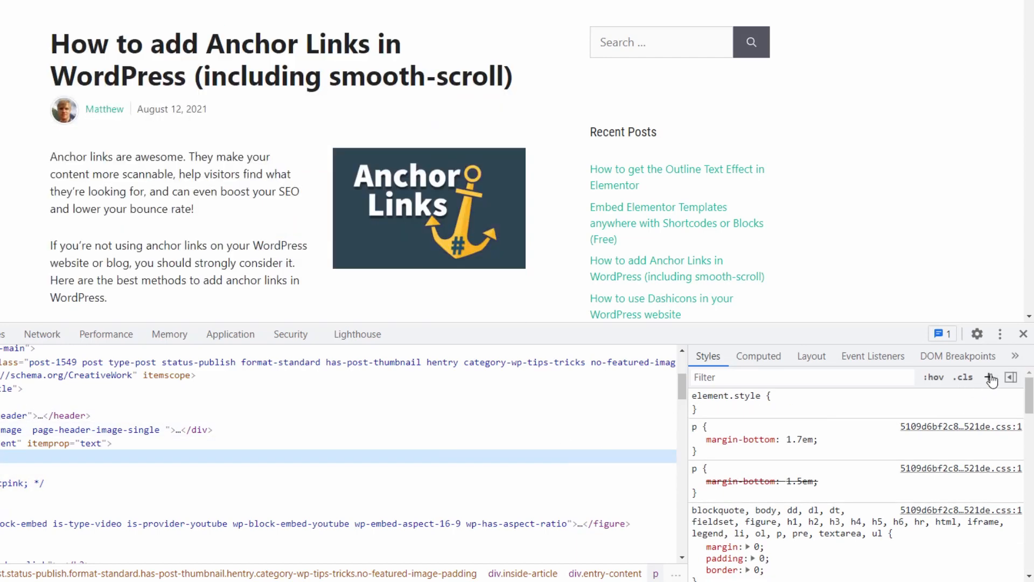
{"action": "left_click", "coordinate": [987, 376]}
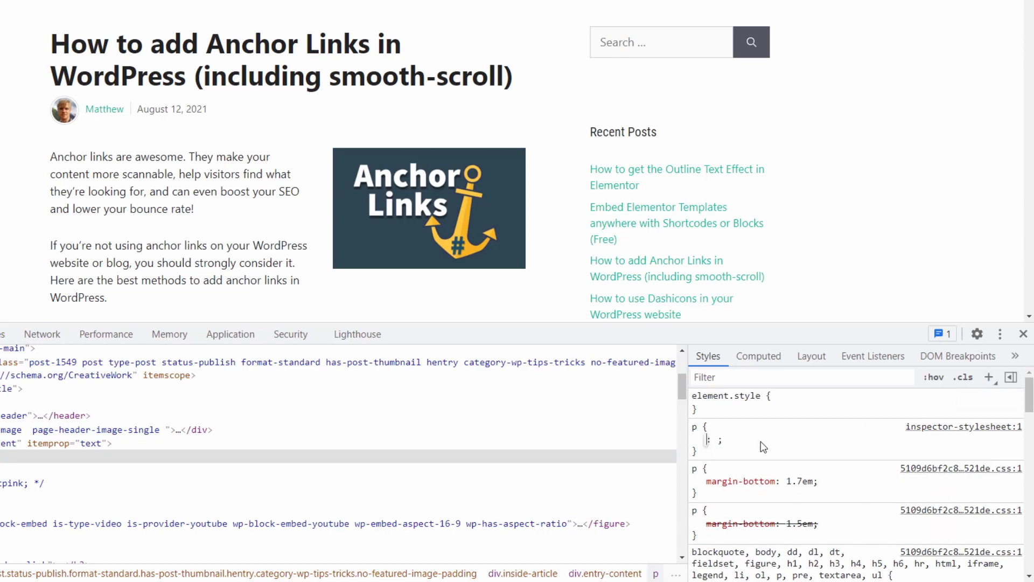
{"action": "type", "text": "background-color"}
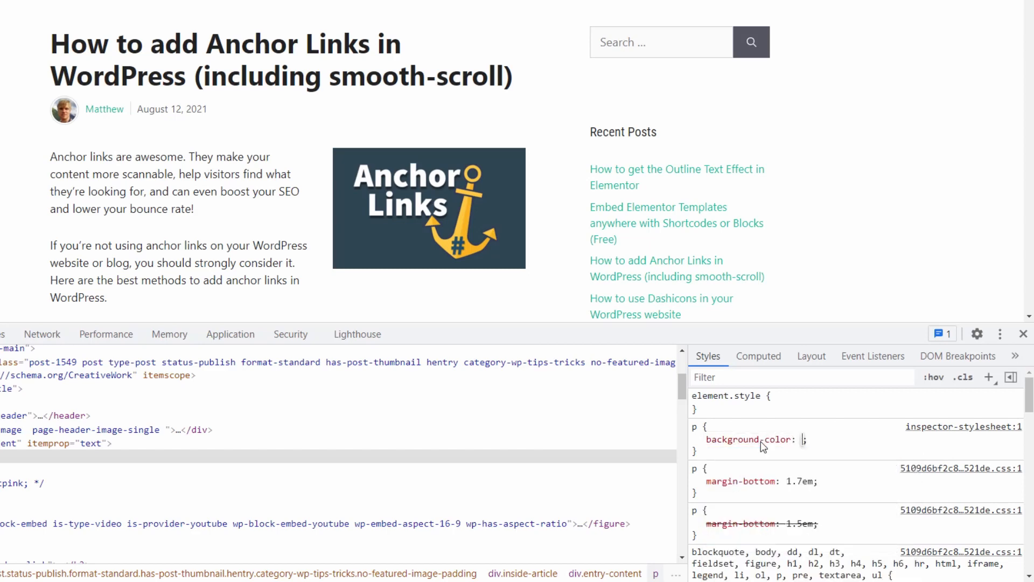
{"action": "type", "text": "pink"}
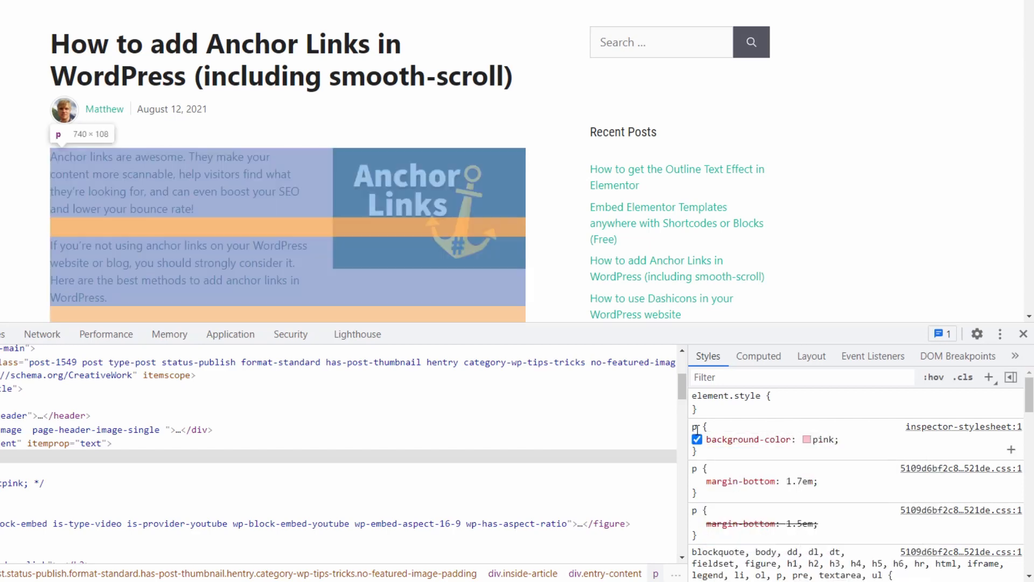
{"action": "left_click", "coordinate": [696, 439]}
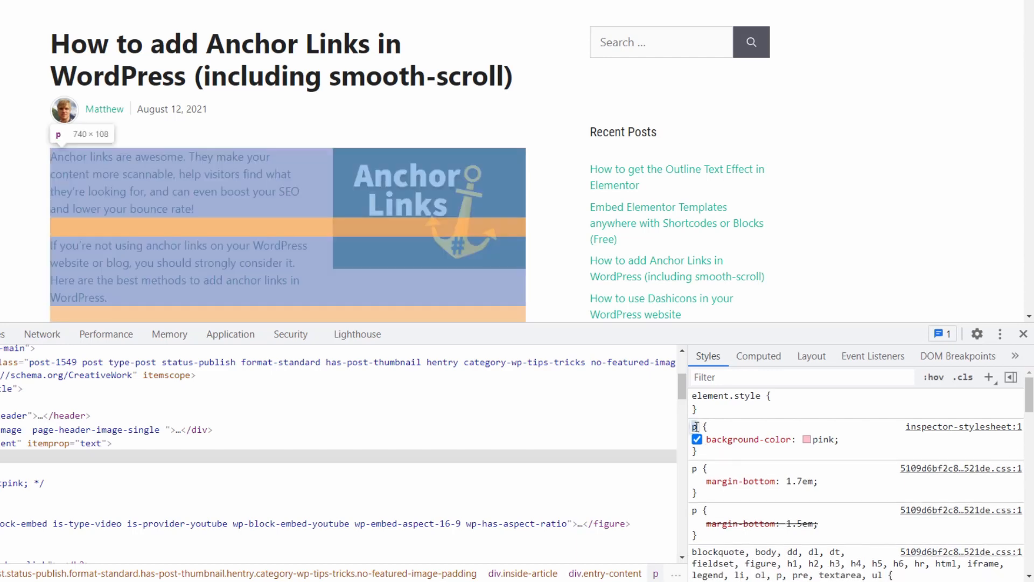
{"action": "type", "text": ":first-child"}
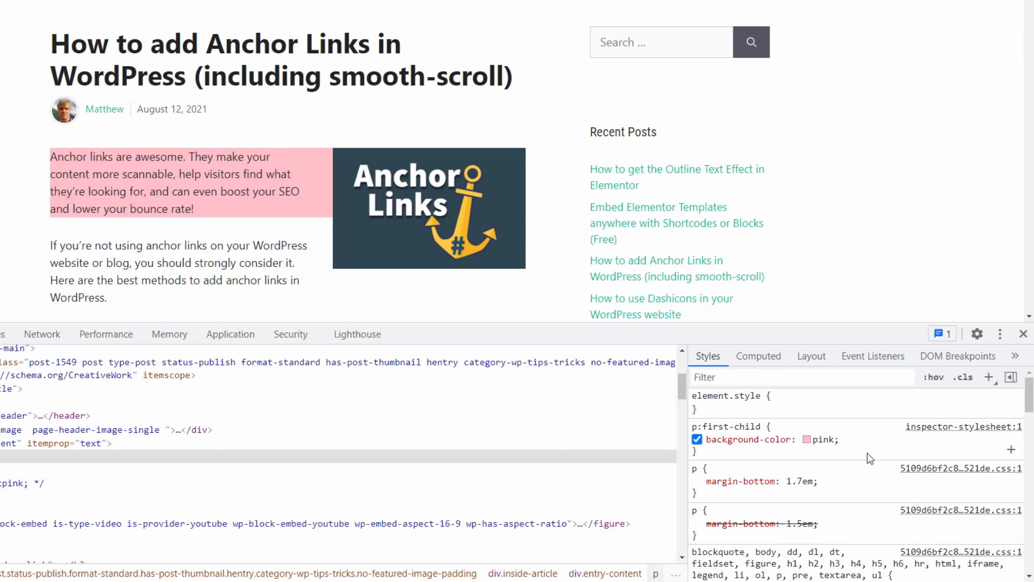
{"action": "mouse_move", "coordinate": [864, 437]}
{"action": "type", "text": "background"}
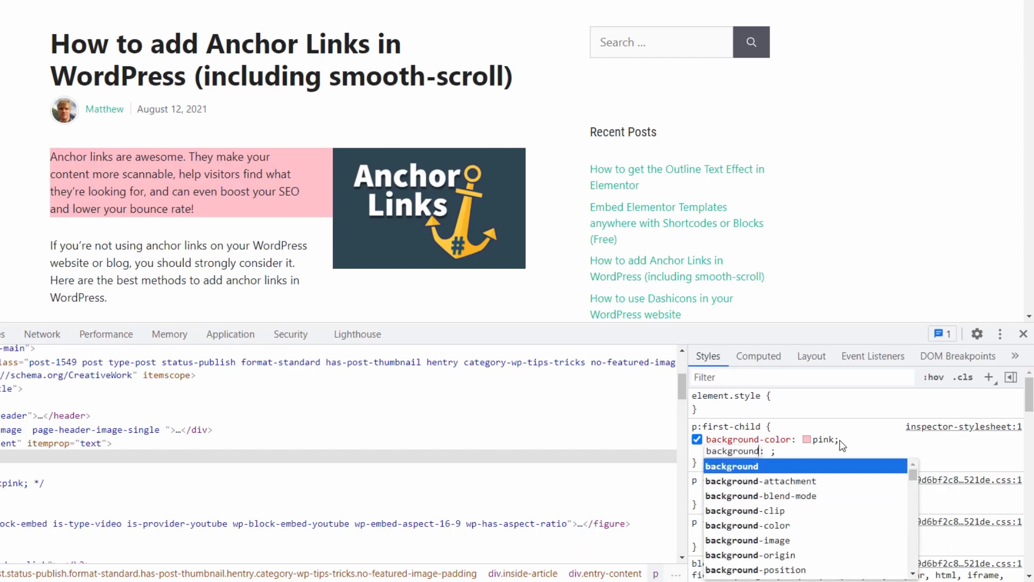
Step: Add a linear-gradient background to the p:first-child rule via autocomplete
{"action": "type", "text": "lin"}
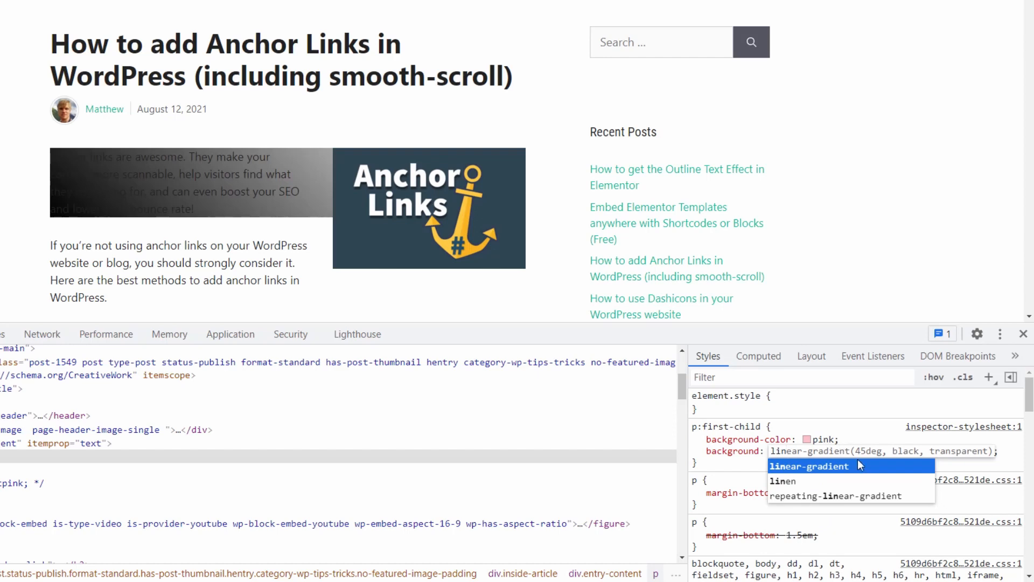
{"action": "left_click", "coordinate": [696, 438]}
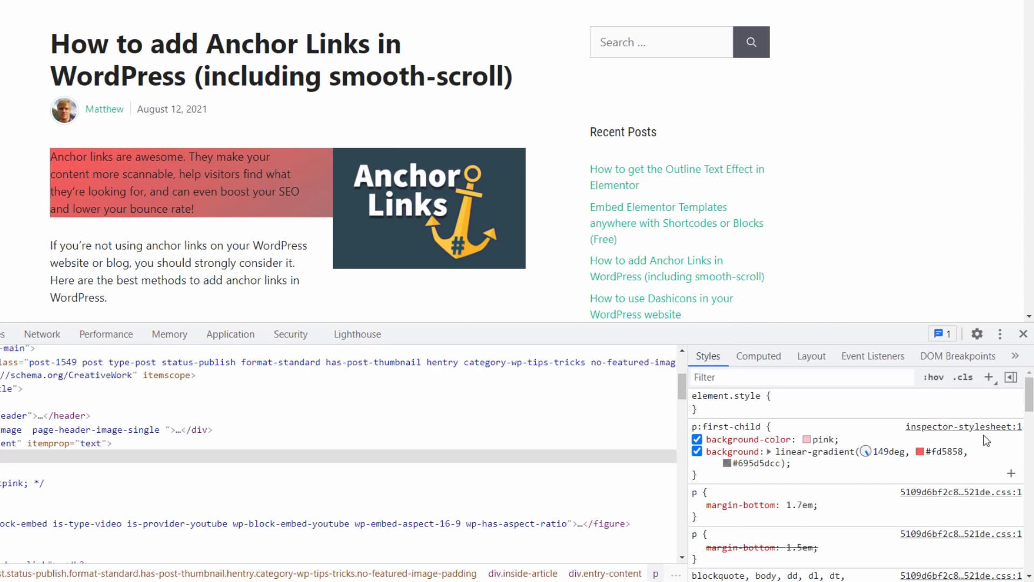
{"action": "mouse_move", "coordinate": [961, 469]}
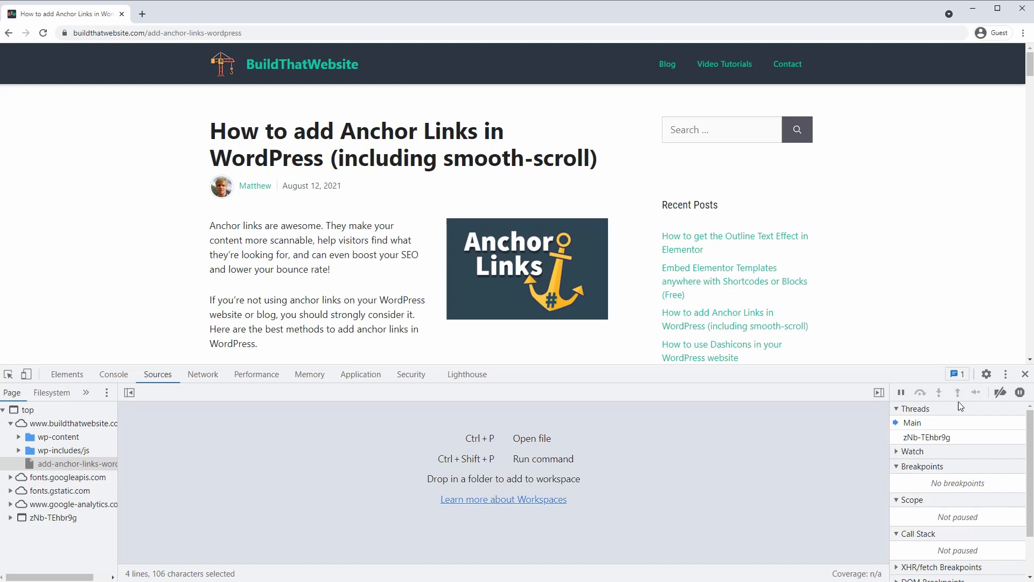
Step: Return to the Elements panel to inspect the How It Works box's rules
{"action": "left_click", "coordinate": [67, 374]}
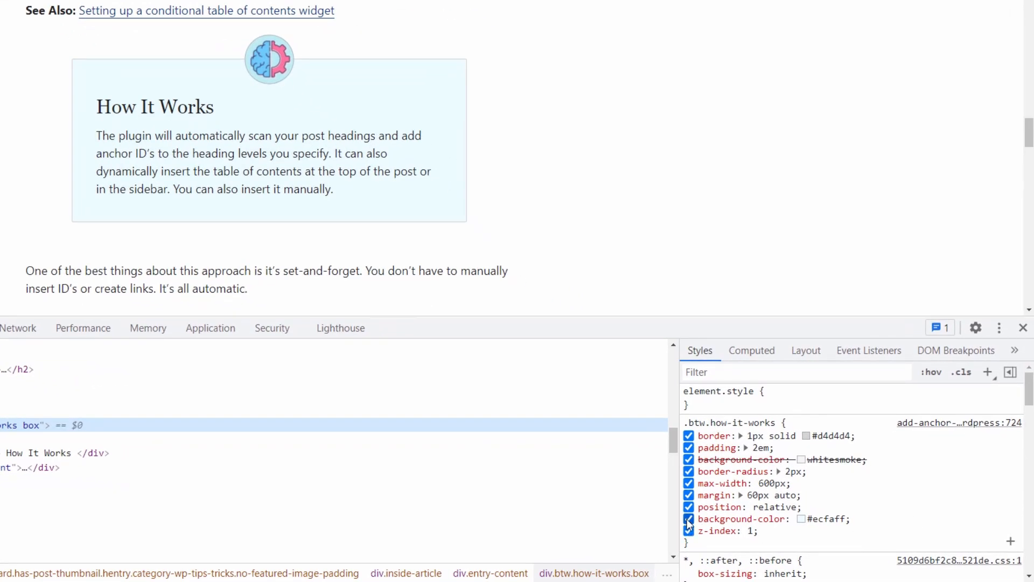
Step: Uncheck the light-blue and whitesmoke background colours on .btw.how-it-works and view its Computed box model
{"action": "left_click", "coordinate": [687, 518]}
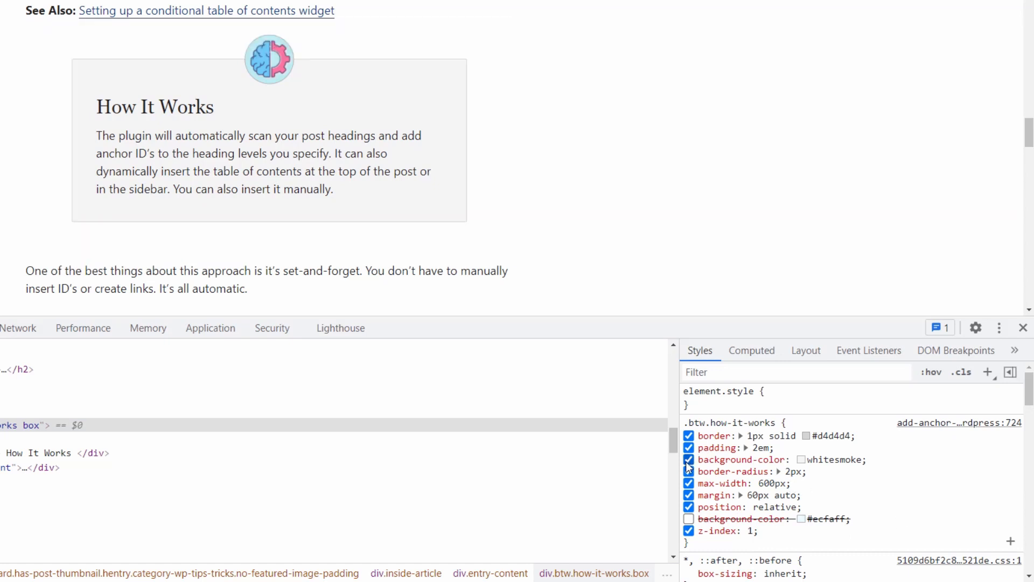
{"action": "left_click", "coordinate": [688, 459]}
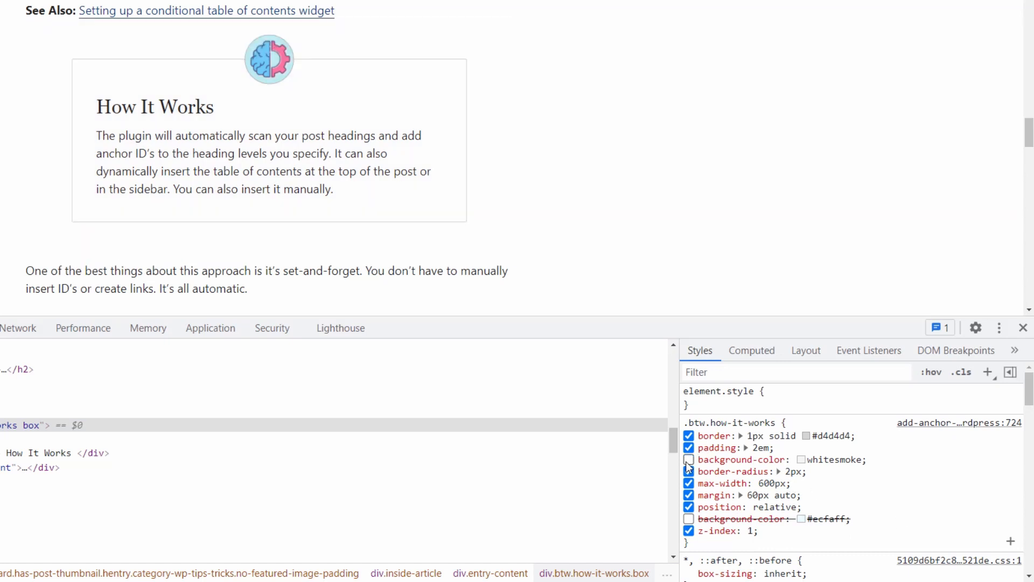
{"action": "left_click", "coordinate": [687, 459]}
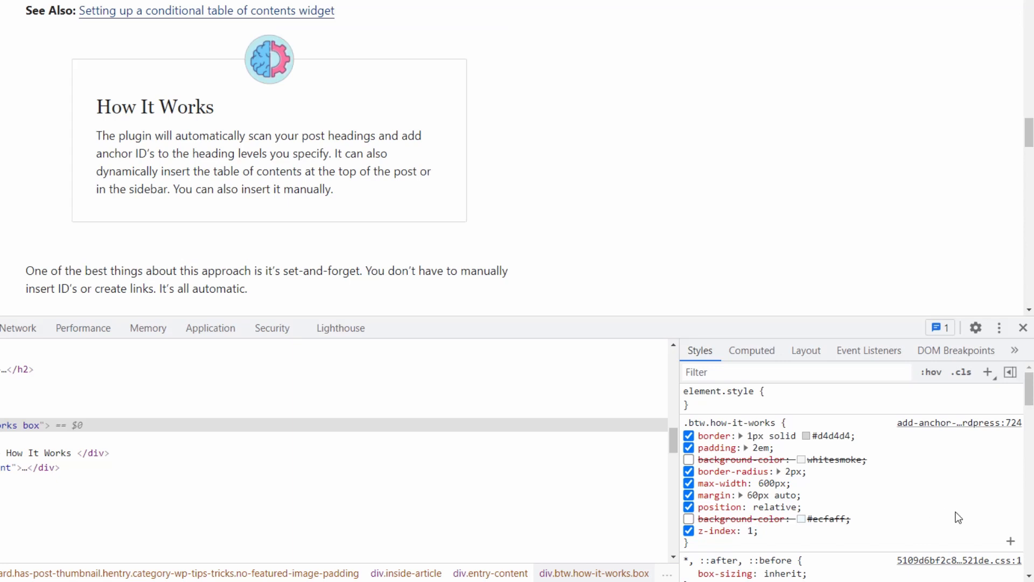
{"action": "mouse_move", "coordinate": [981, 491]}
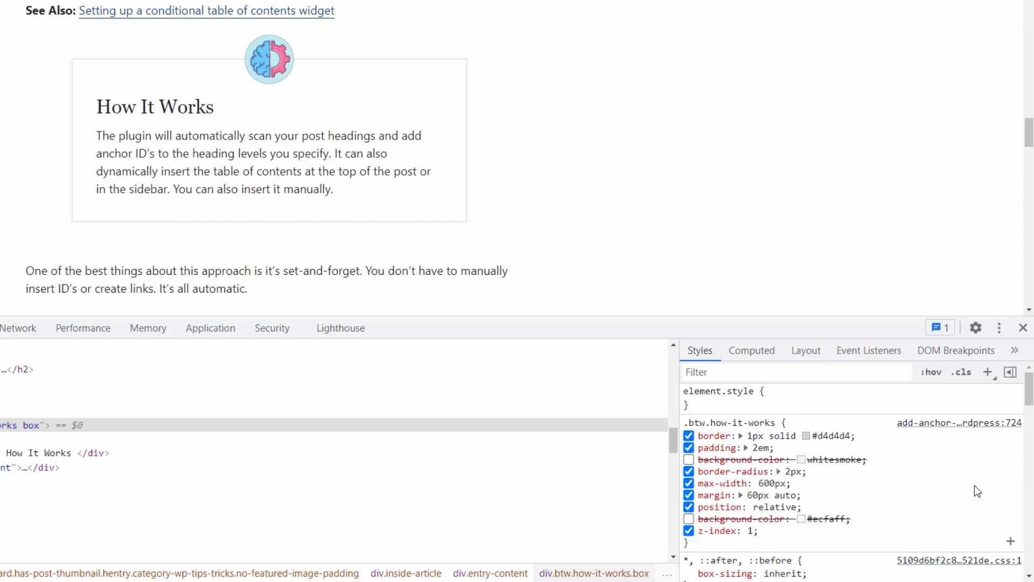
{"action": "left_click", "coordinate": [751, 350]}
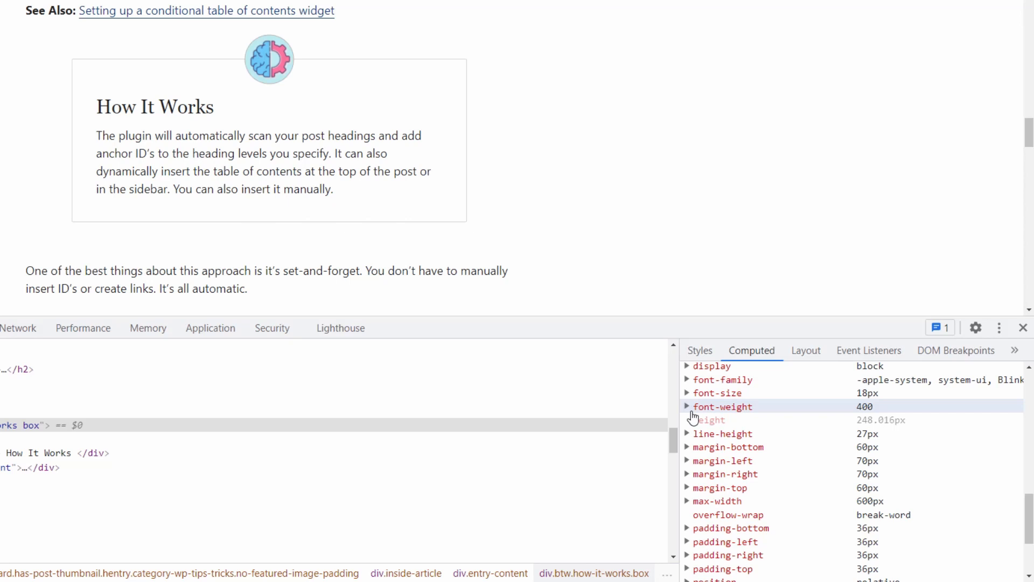
{"action": "left_click", "coordinate": [699, 350]}
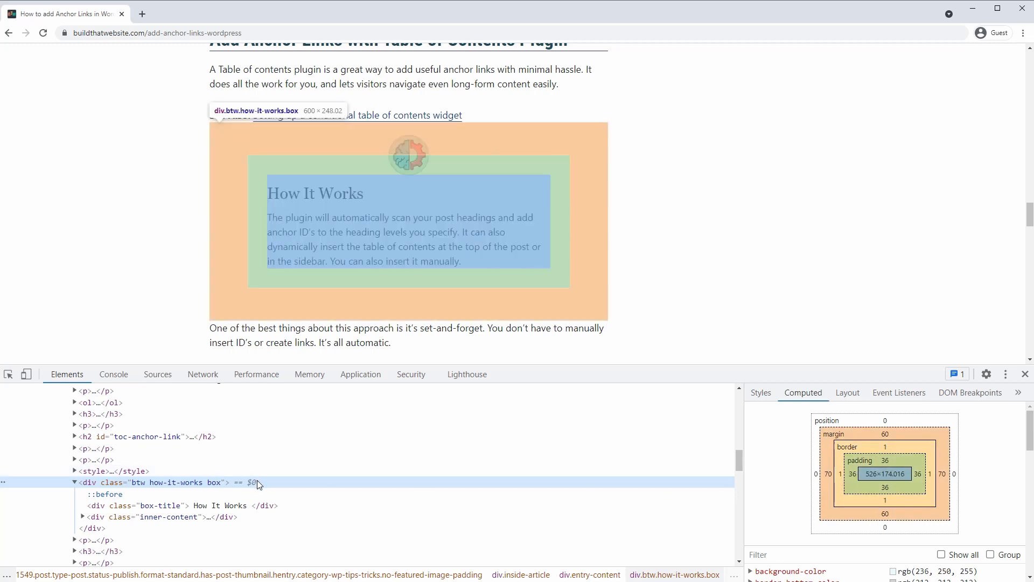
{"action": "mouse_move", "coordinate": [884, 474]}
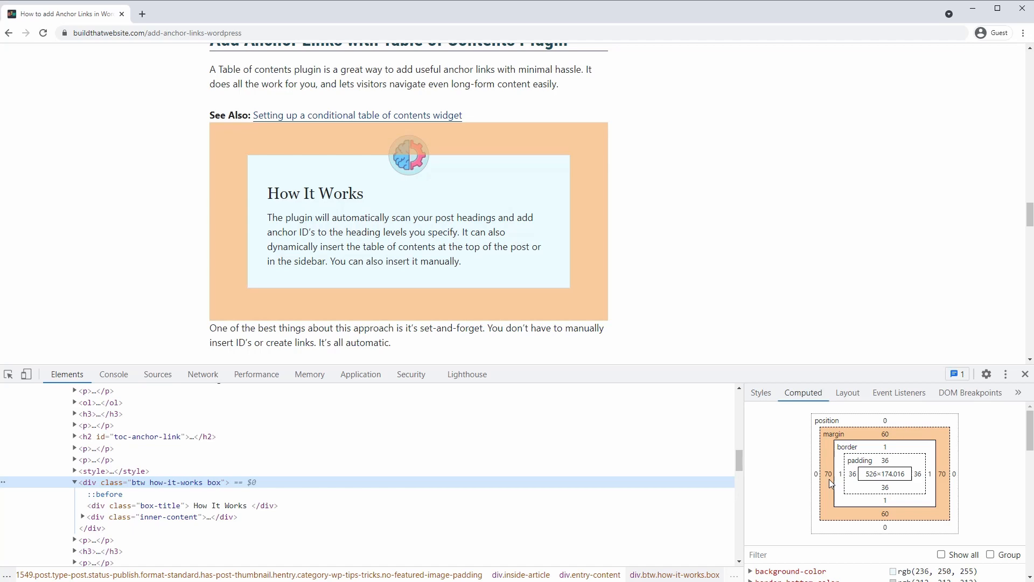
{"action": "mouse_move", "coordinate": [831, 478]}
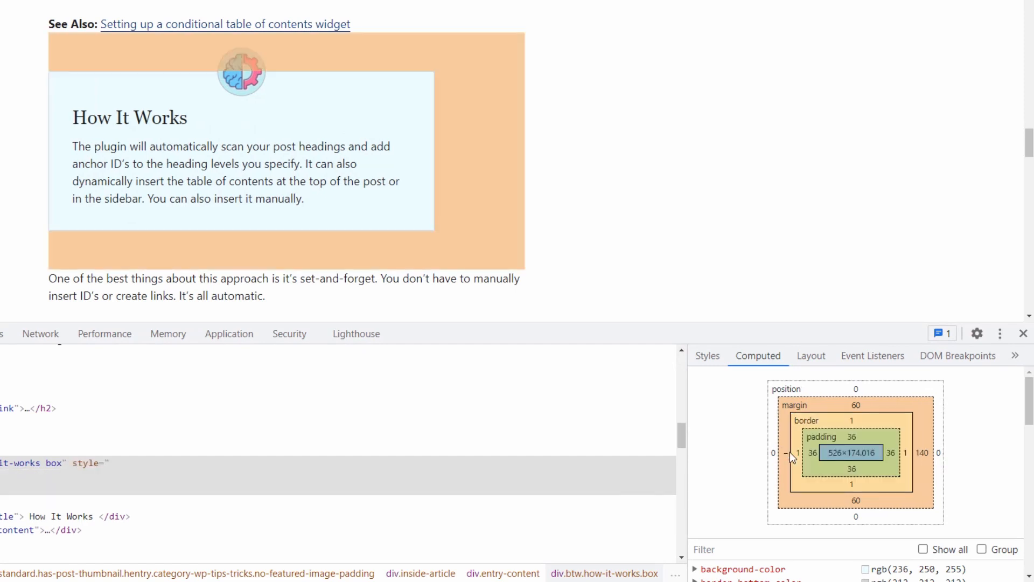
{"action": "mouse_move", "coordinate": [854, 439]}
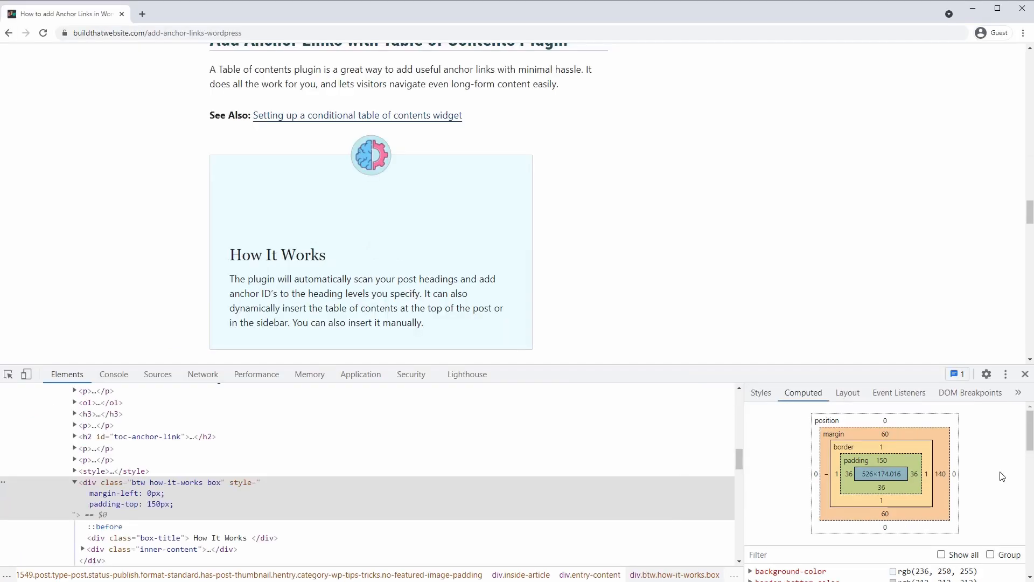
{"action": "mouse_move", "coordinate": [965, 478]}
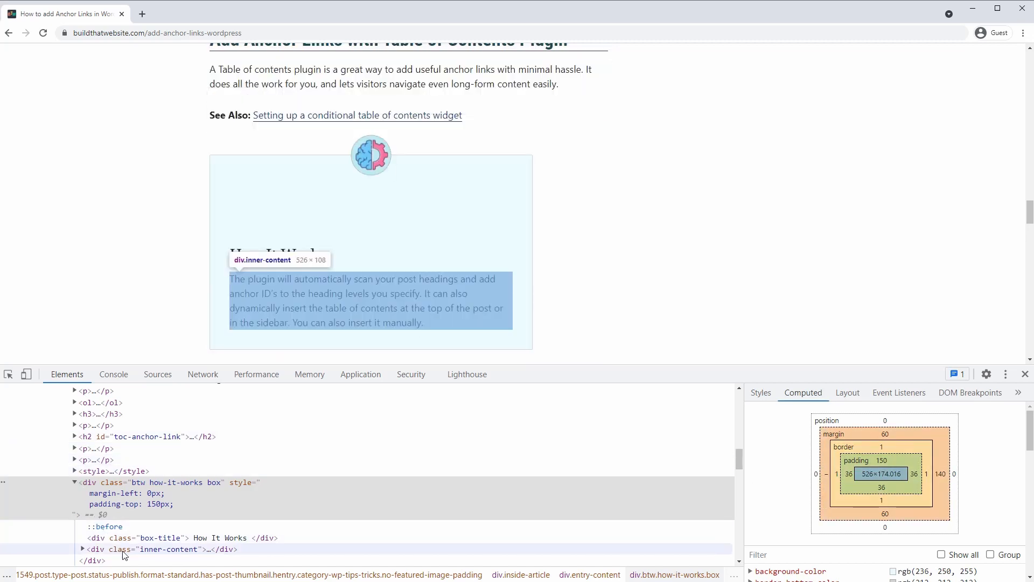
Step: Inspect the How It Works box's inner content element after the margin and padding edits
{"action": "left_click", "coordinate": [170, 548]}
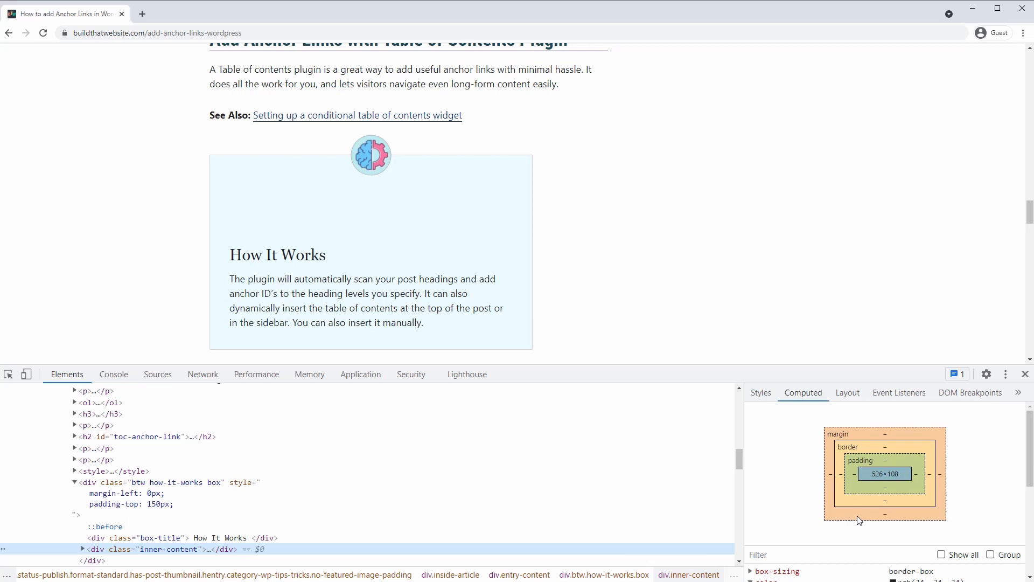
{"action": "mouse_move", "coordinate": [965, 531]}
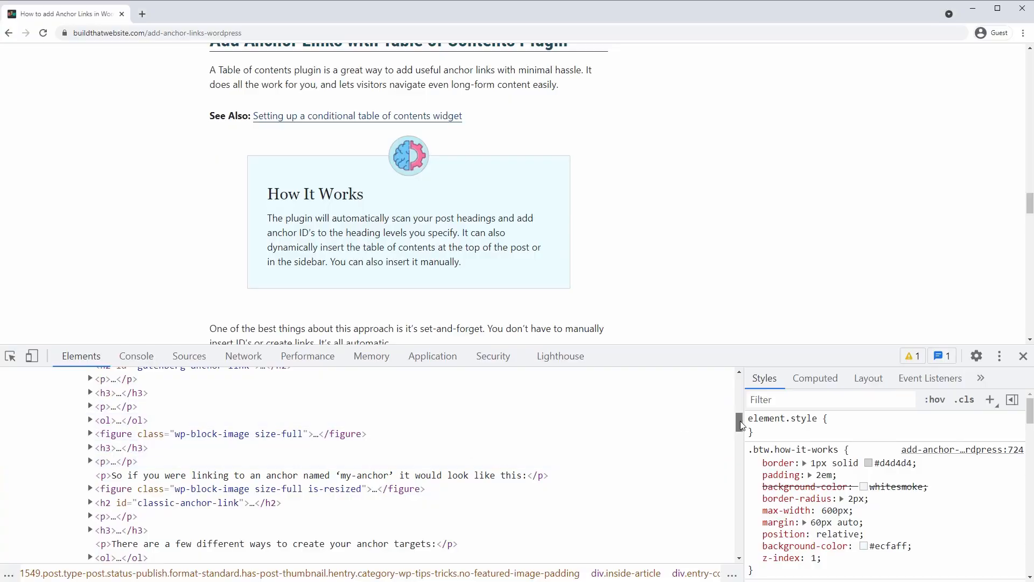
Step: Pick the Step 2 heading with the element picker and check its margins in the Computed pane
{"action": "left_click", "coordinate": [171, 441]}
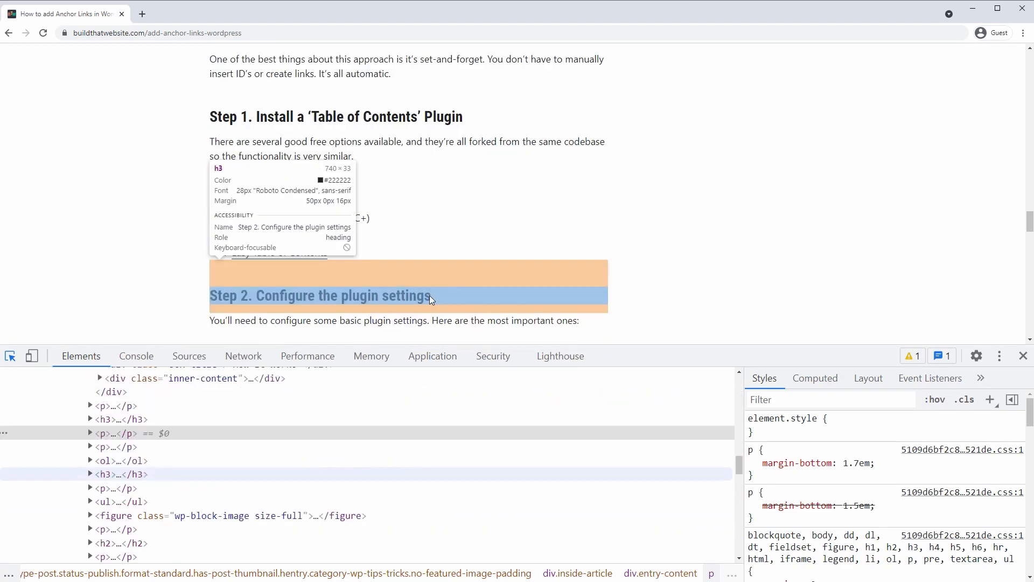
{"action": "left_click", "coordinate": [118, 475]}
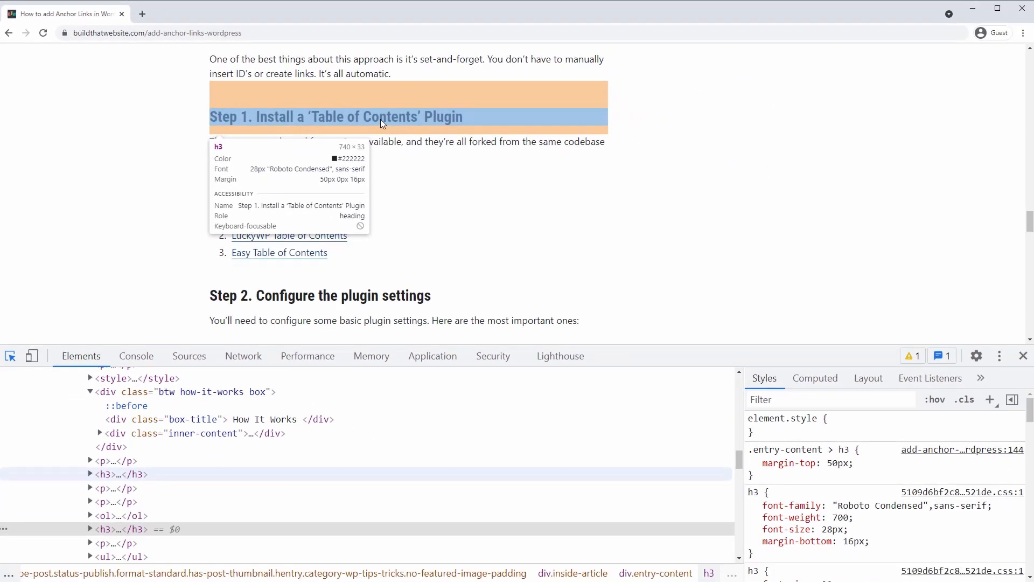
{"action": "left_click", "coordinate": [814, 378]}
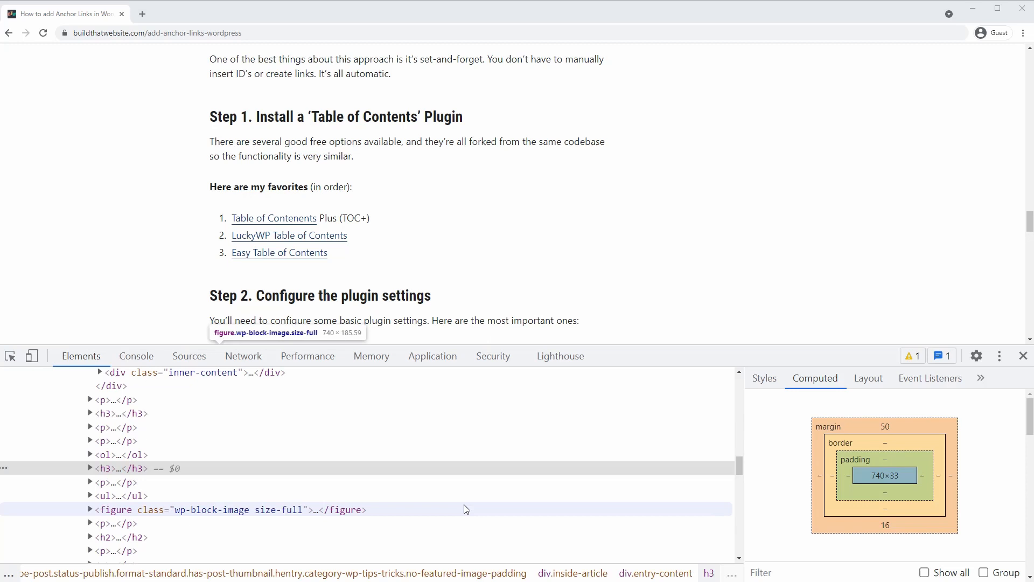
{"action": "mouse_move", "coordinate": [453, 505]}
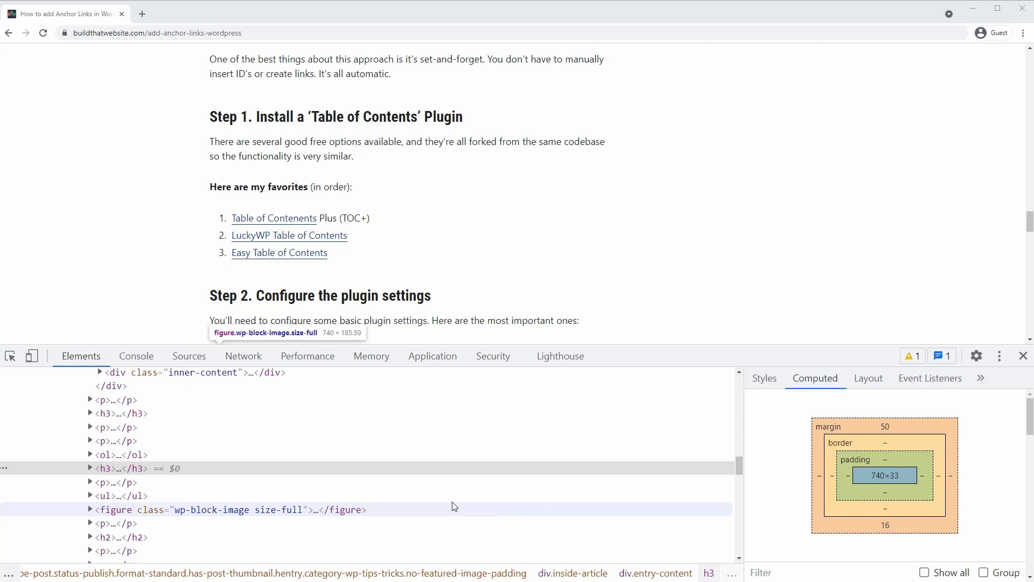
Step: Edit the Step 2 heading as HTML into an h2 with class="my-heading"
{"action": "right_click", "coordinate": [119, 468]}
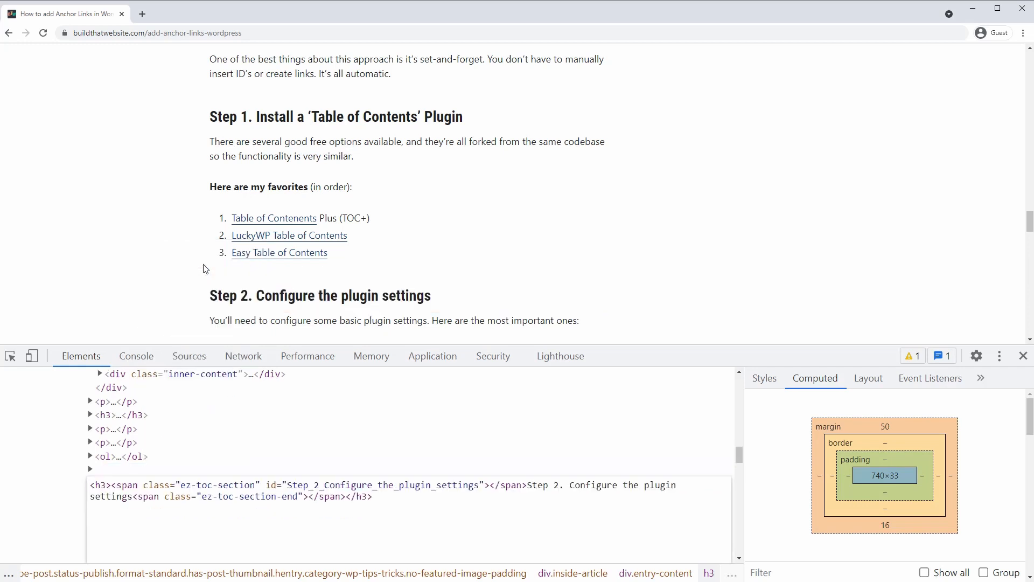
{"action": "right_click", "coordinate": [112, 469]}
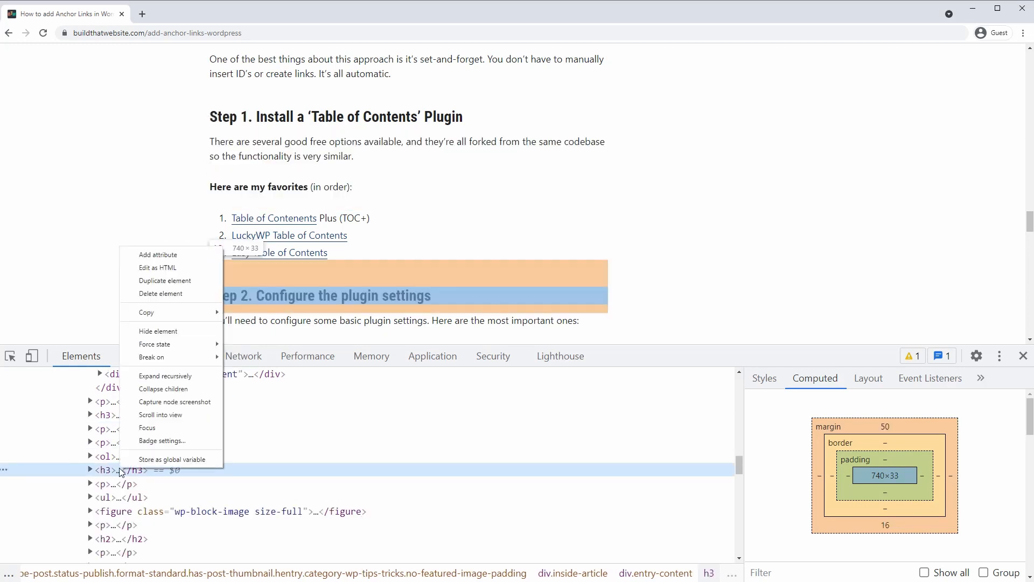
{"action": "mouse_move", "coordinate": [168, 280]}
{"action": "type", "text": "class=\""}
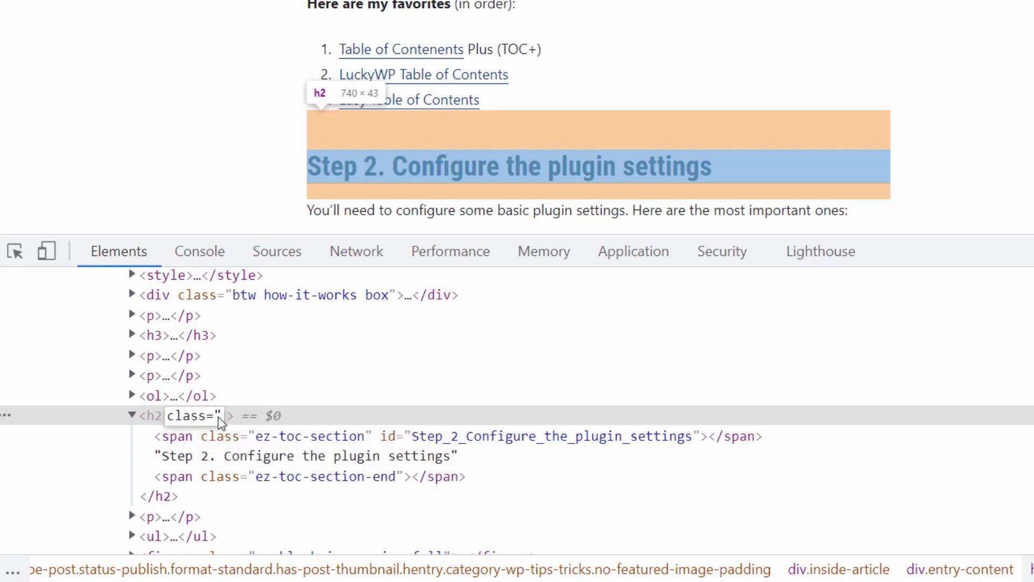
{"action": "type", "text": "my-heading\""}
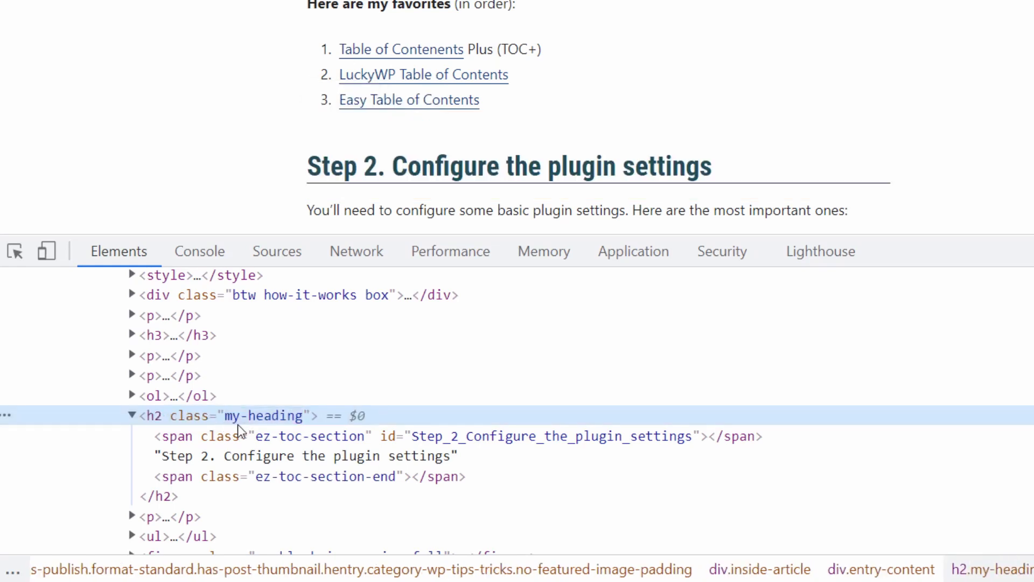
{"action": "mouse_move", "coordinate": [271, 425]}
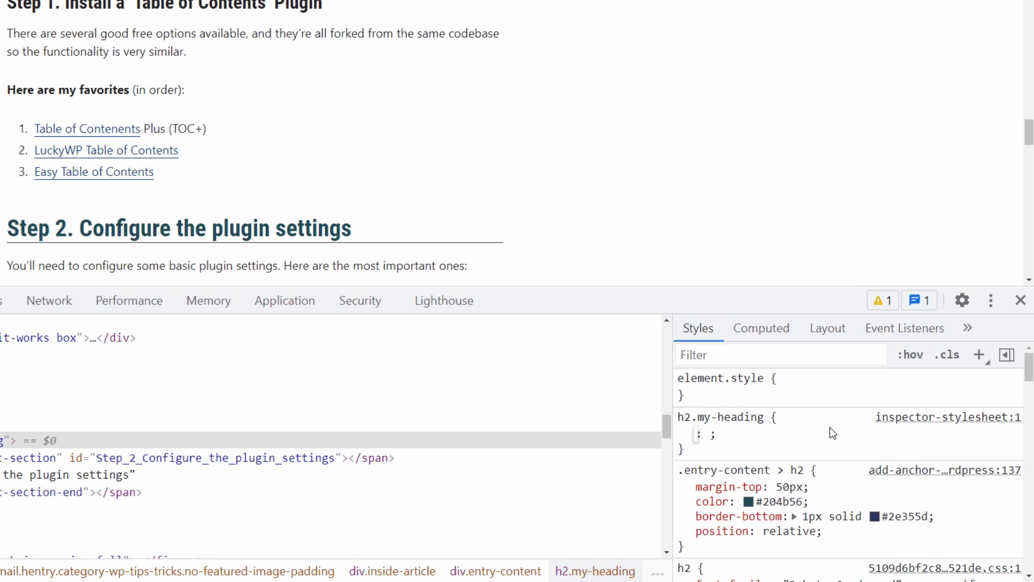
Step: Give the new h2.my-heading rule a font-size of 66
{"action": "type", "text": "font-size"}
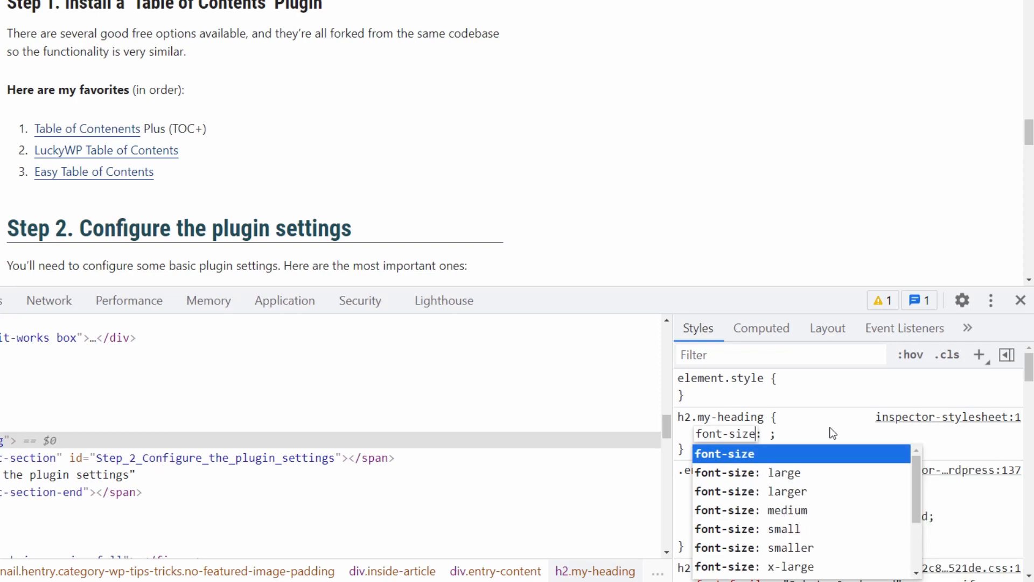
{"action": "type", "text": "66"}
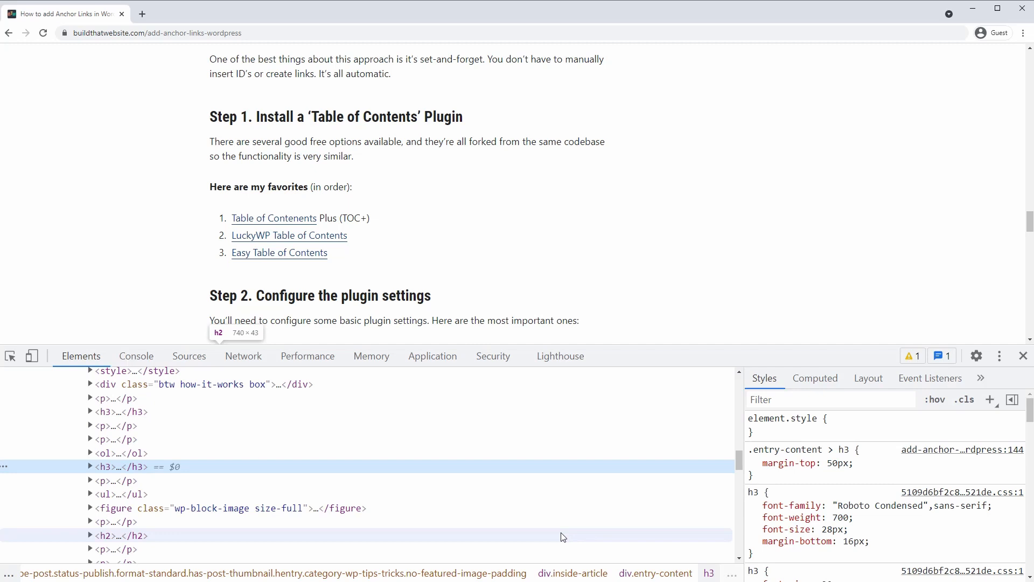
{"action": "right_click", "coordinate": [274, 218]}
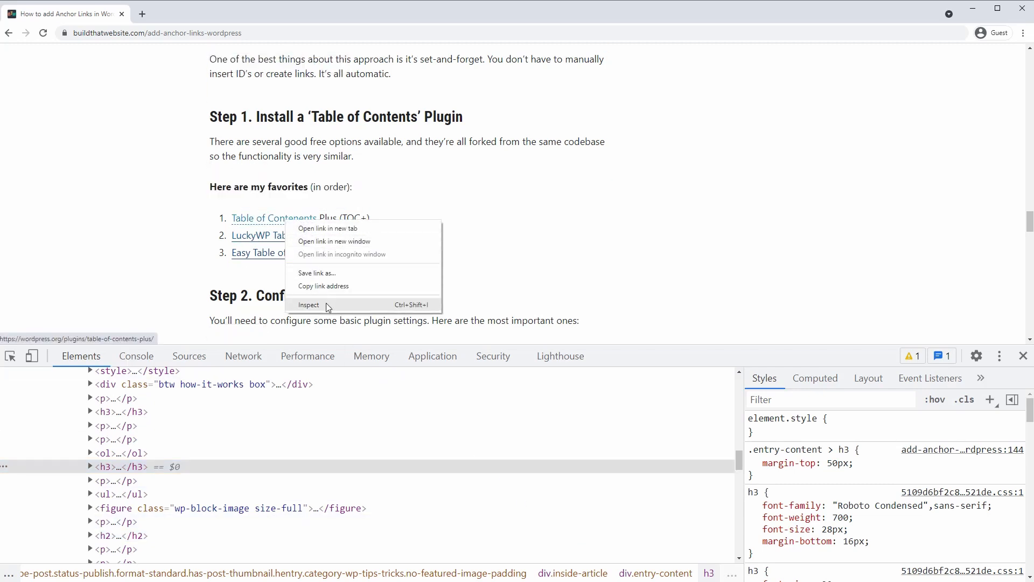
{"action": "left_click", "coordinate": [309, 304]}
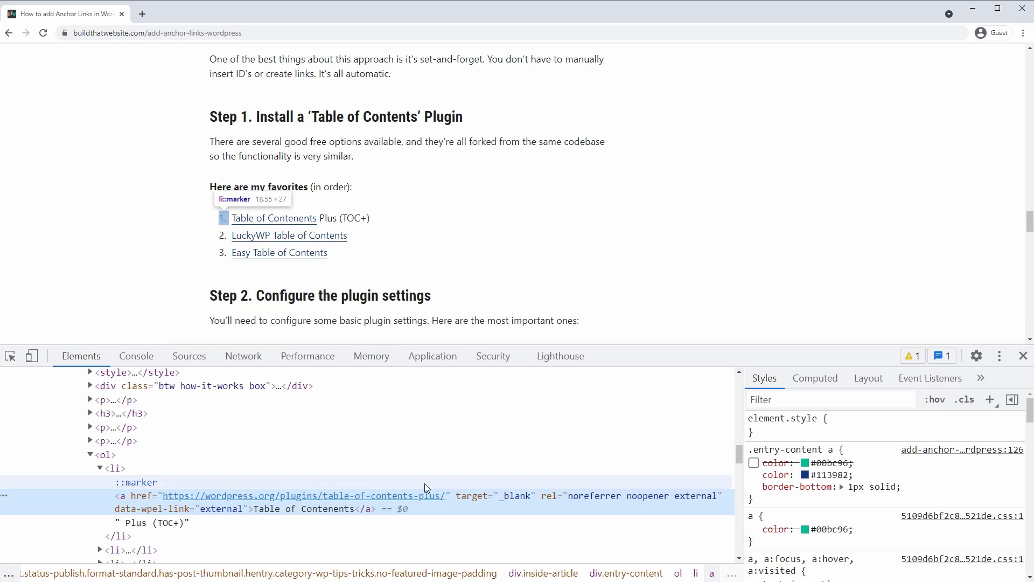
{"action": "left_click", "coordinate": [754, 528]}
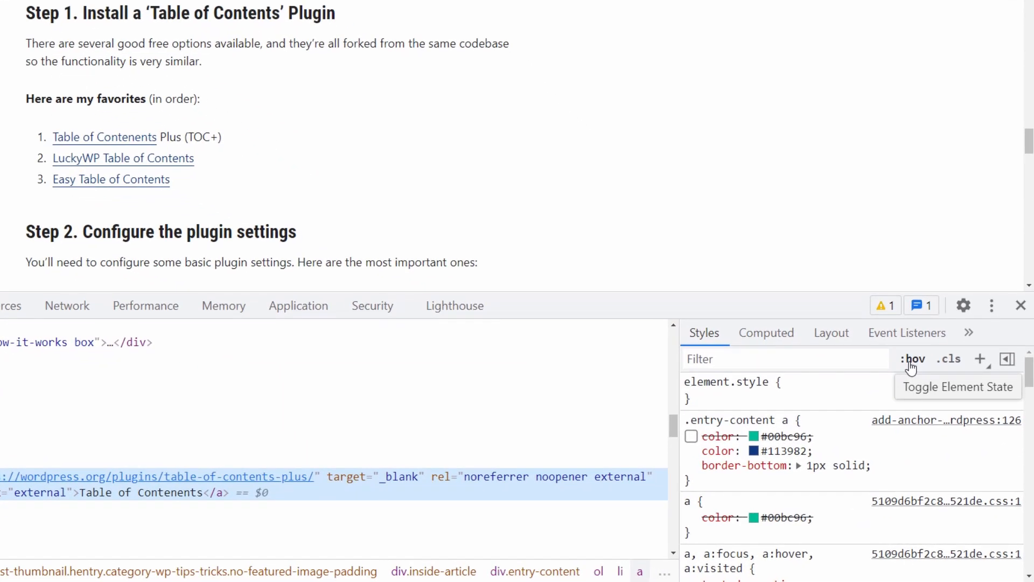
{"action": "left_click", "coordinate": [912, 358]}
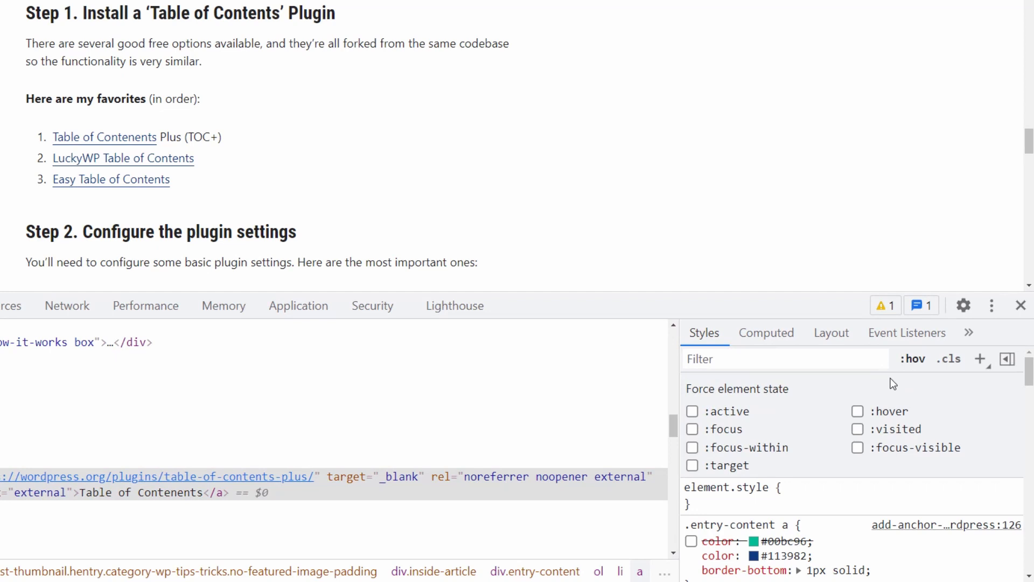
{"action": "left_click", "coordinate": [857, 411]}
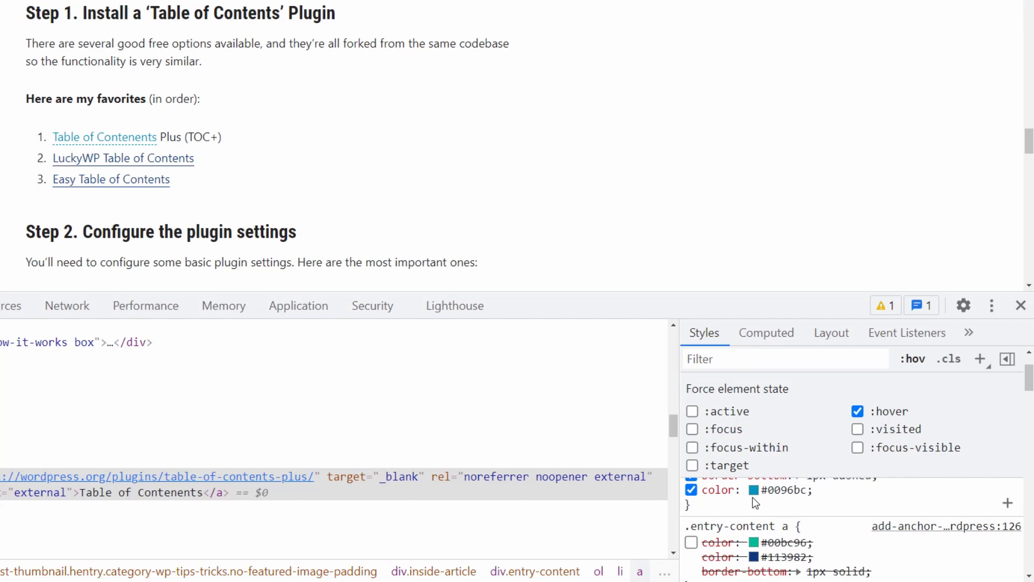
{"action": "left_click", "coordinate": [773, 490]}
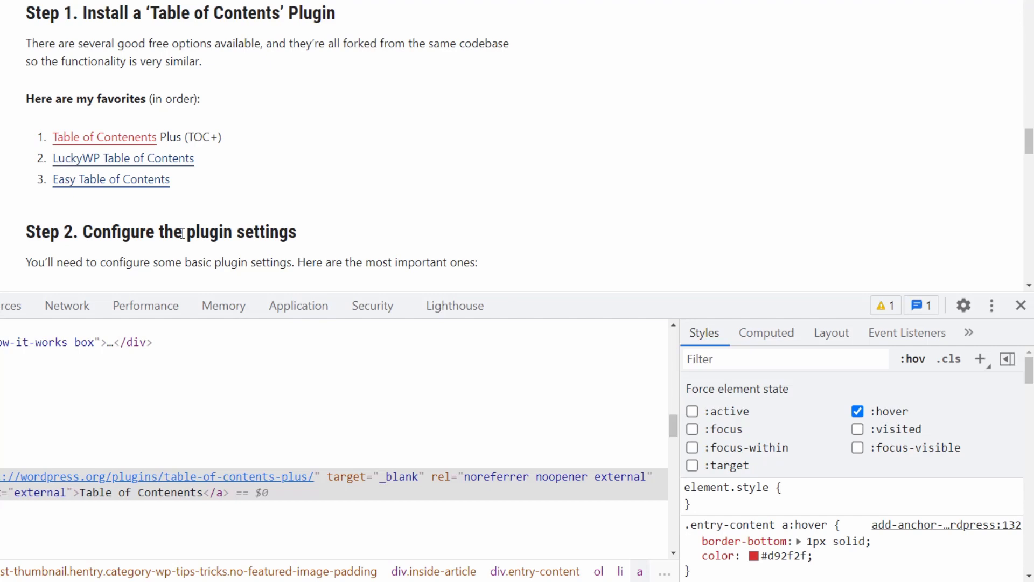
{"action": "left_click", "coordinate": [981, 359]}
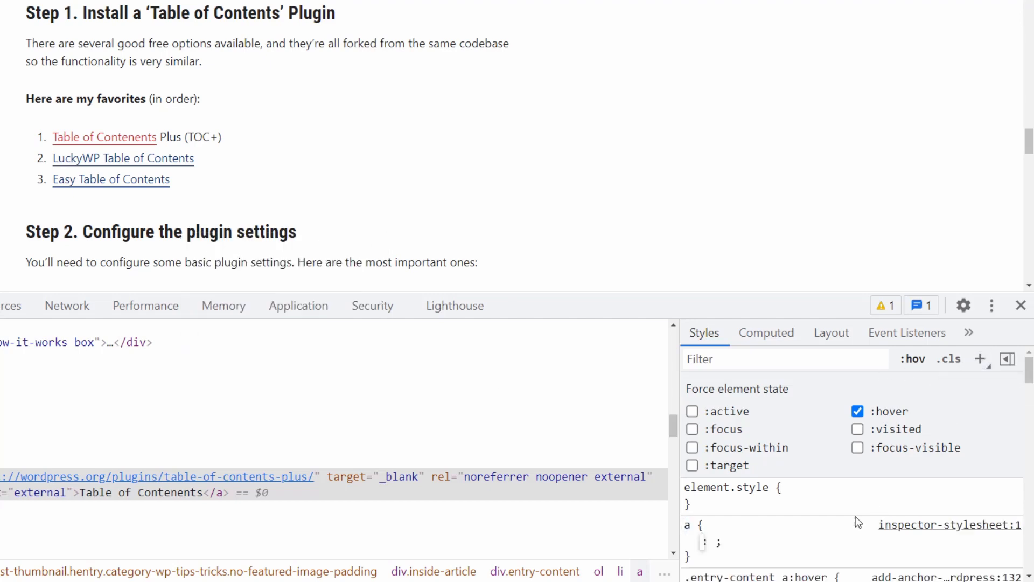
{"action": "type", "text": "font-weight"}
{"action": "left_click", "coordinate": [716, 541]}
{"action": "type", "text": "bold"}
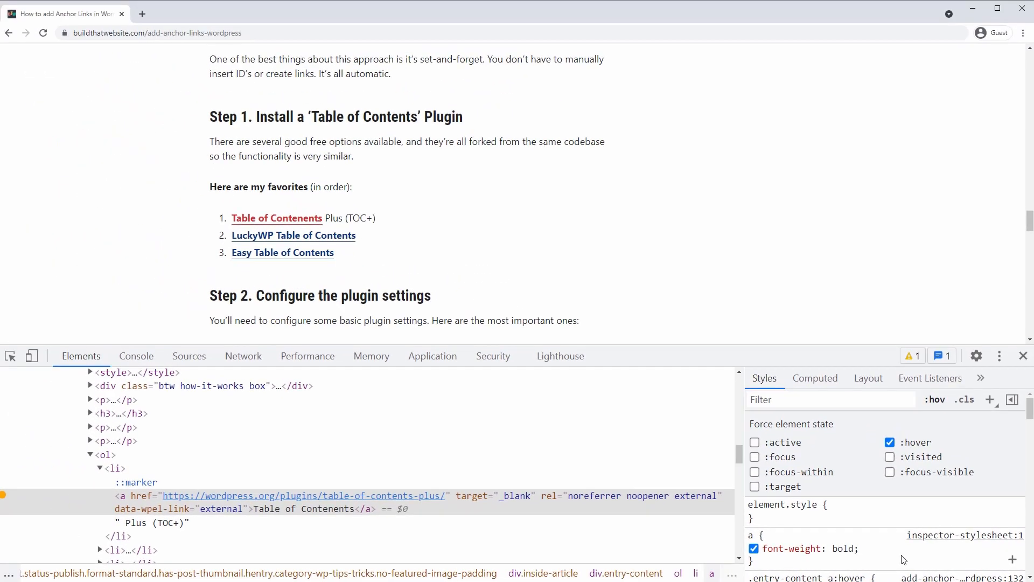
{"action": "left_click", "coordinate": [188, 355]}
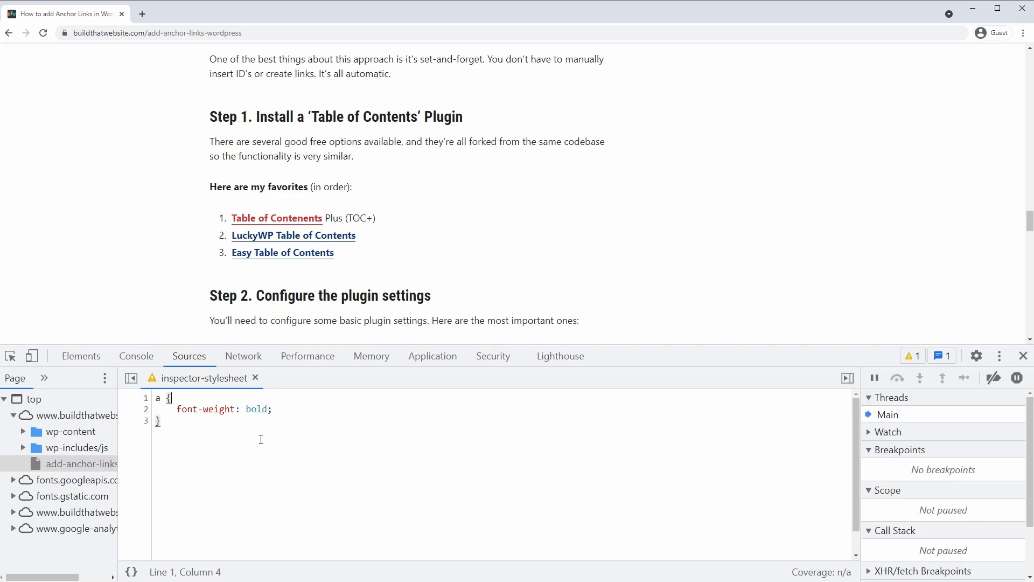
{"action": "left_click", "coordinate": [81, 356]}
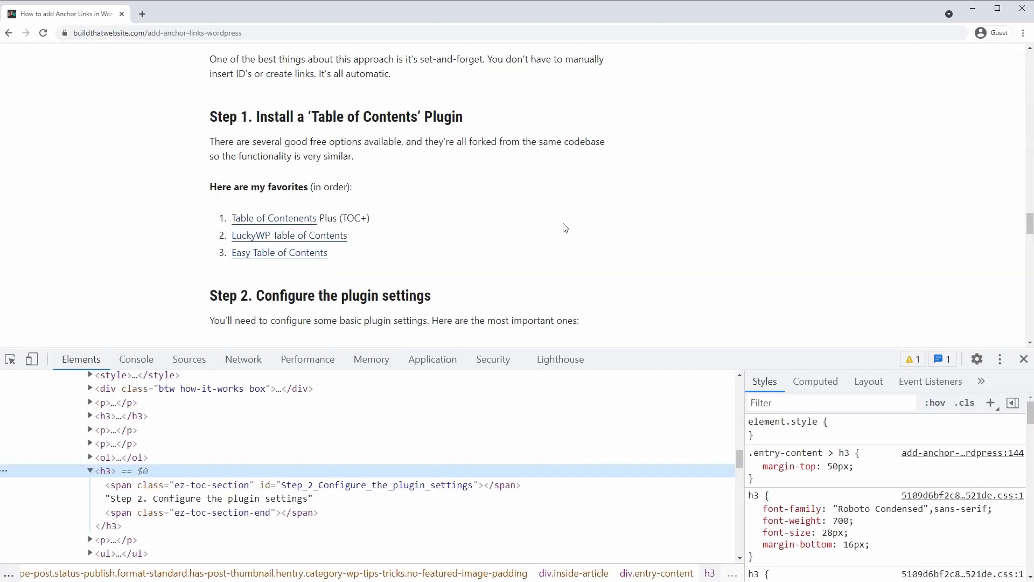
{"action": "mouse_move", "coordinate": [53, 360]}
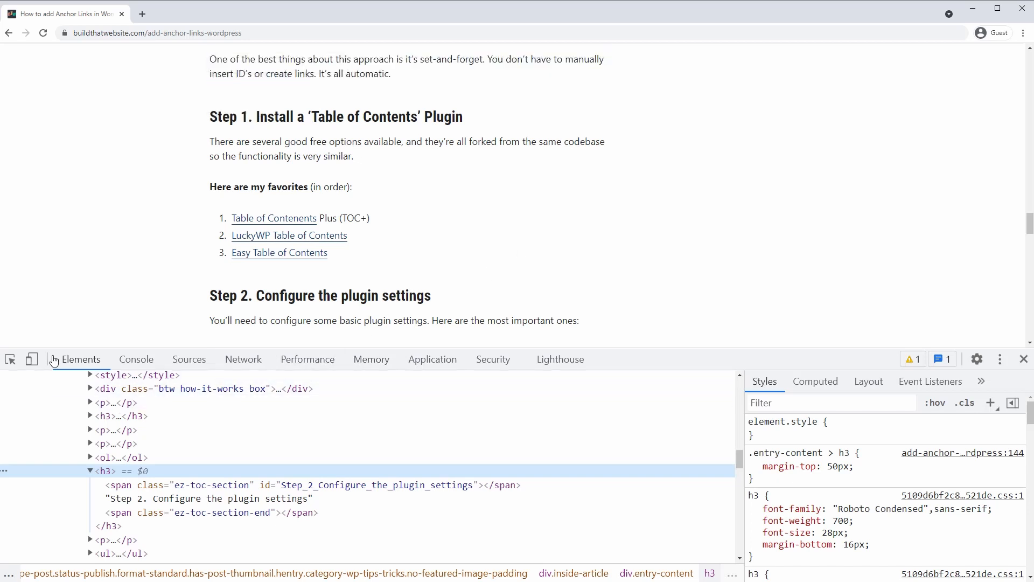
{"action": "mouse_move", "coordinate": [32, 359]}
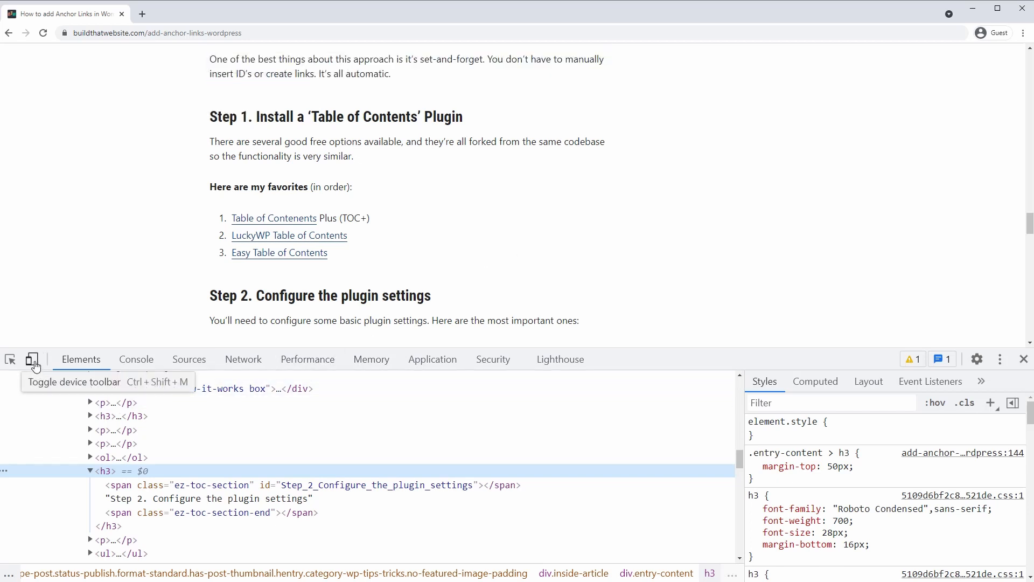
Step: Preview the blog post in device mode as a Moto G4 phone
{"action": "left_click", "coordinate": [33, 358]}
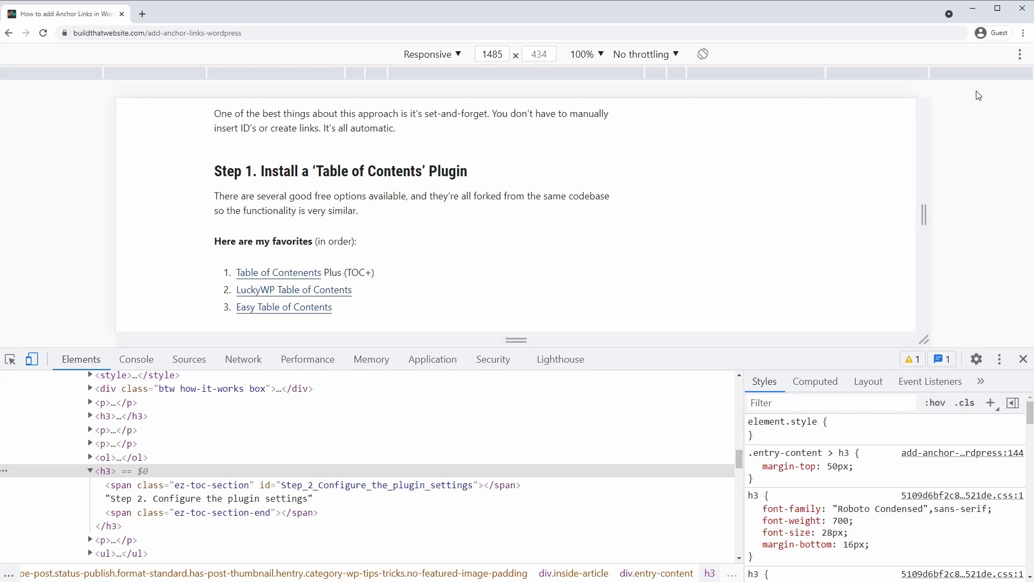
{"action": "left_click", "coordinate": [998, 358]}
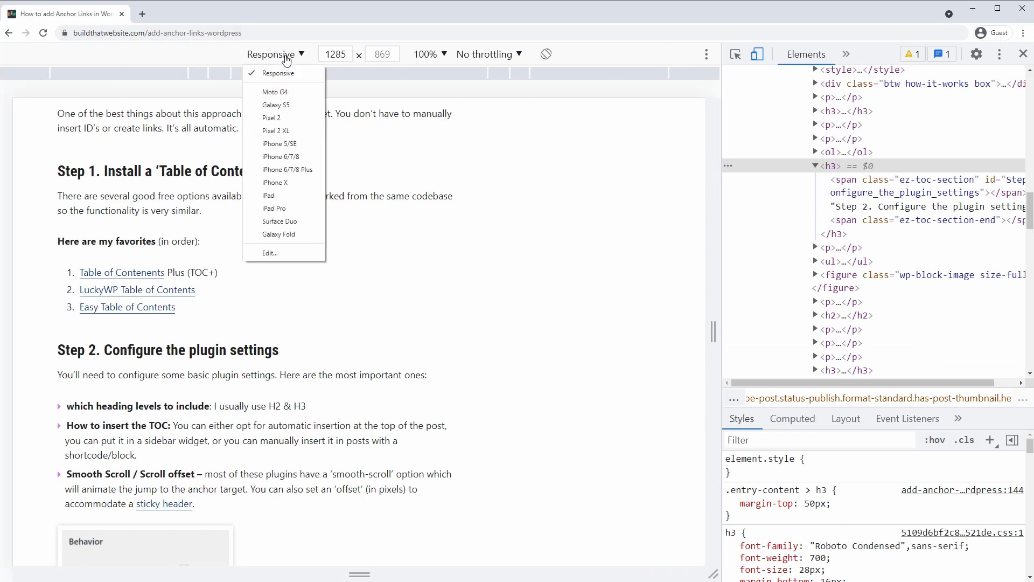
{"action": "left_click", "coordinate": [274, 91]}
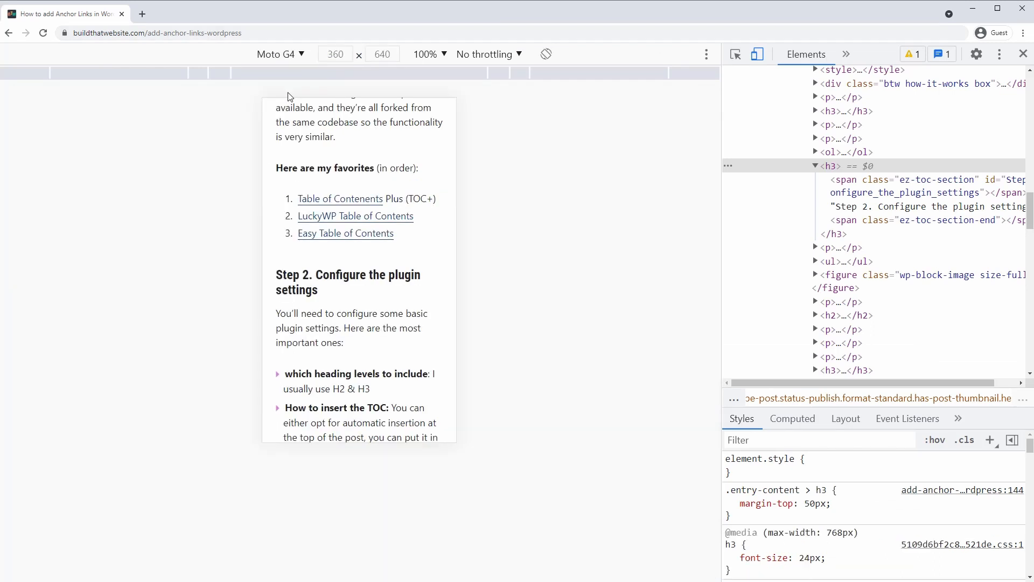
{"action": "mouse_move", "coordinate": [288, 59]}
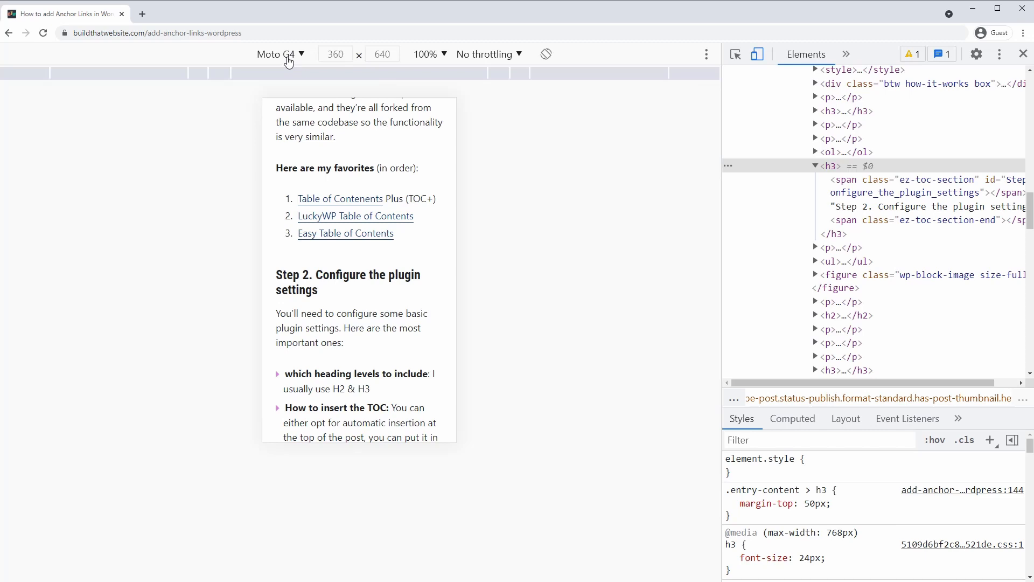
Step: Switch to the Responsive viewport, then leave device emulation for desktop width
{"action": "left_click", "coordinate": [277, 54]}
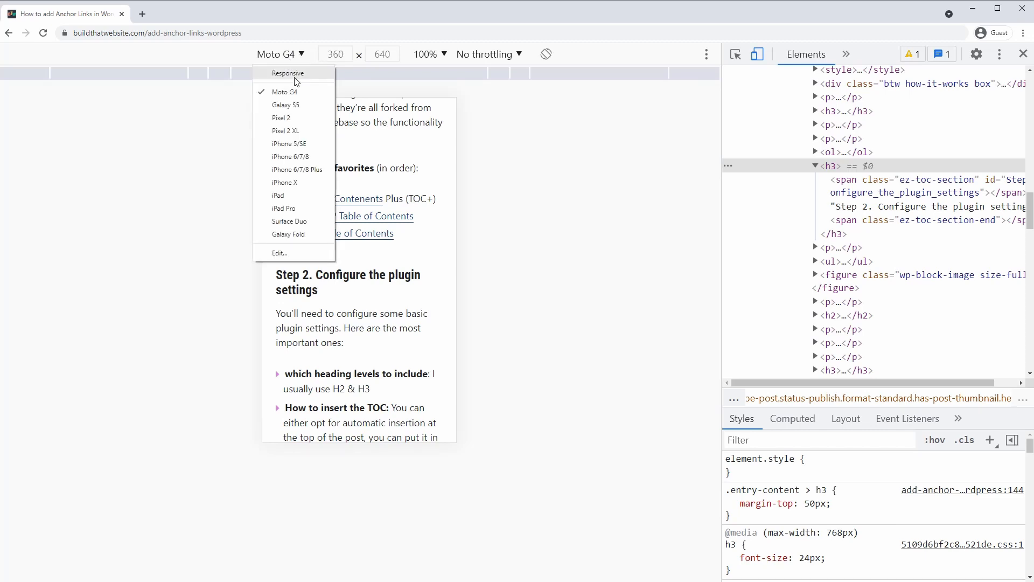
{"action": "left_click", "coordinate": [288, 74]}
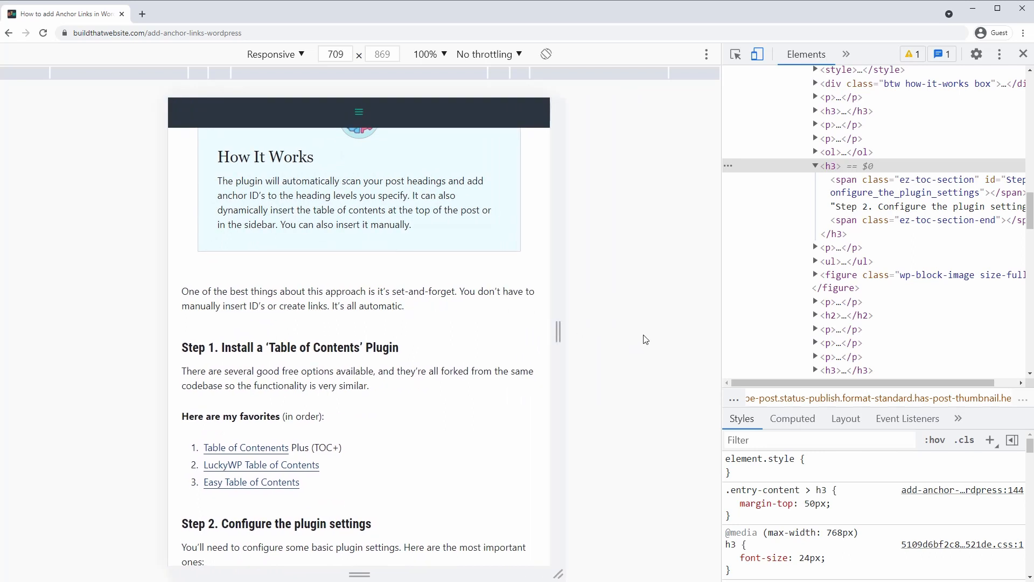
{"action": "mouse_move", "coordinate": [662, 320]}
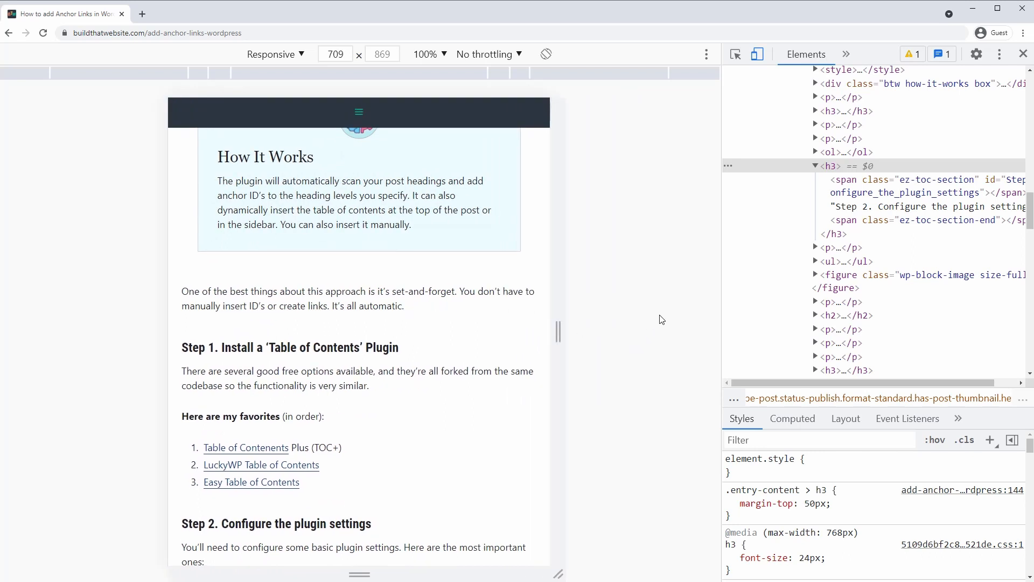
{"action": "mouse_move", "coordinate": [666, 322]}
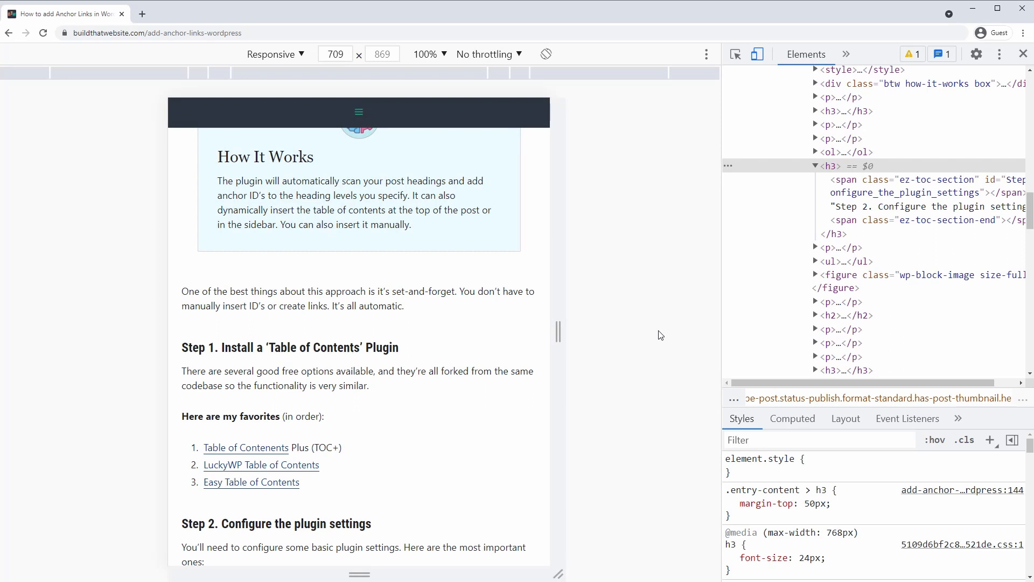
{"action": "mouse_move", "coordinate": [757, 54]}
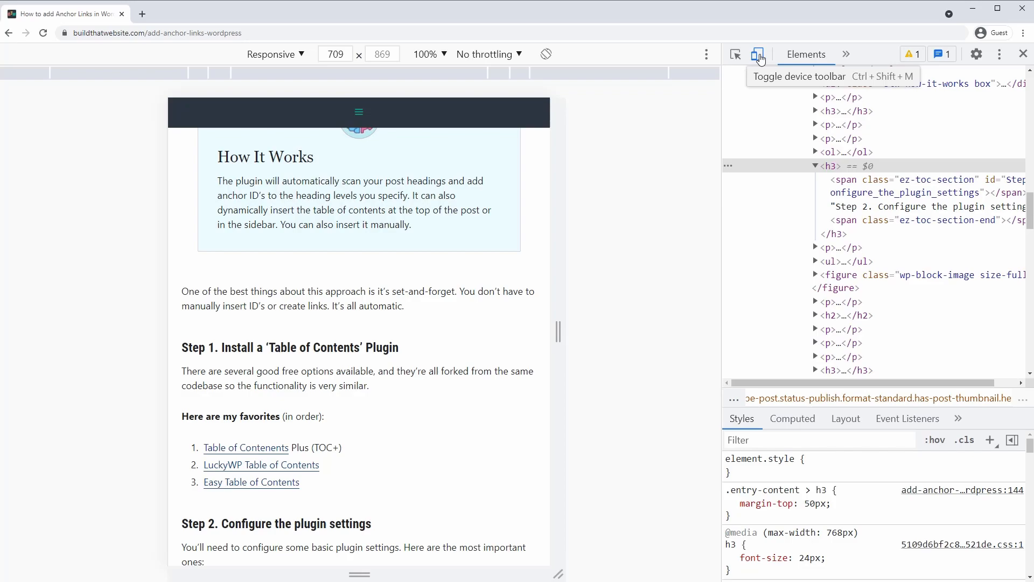
{"action": "left_click", "coordinate": [758, 54]}
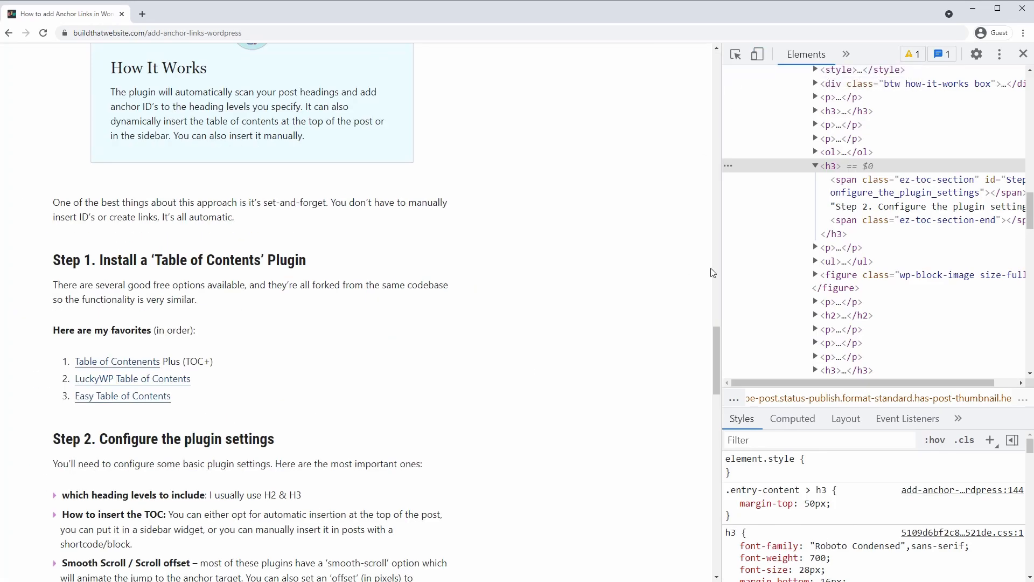